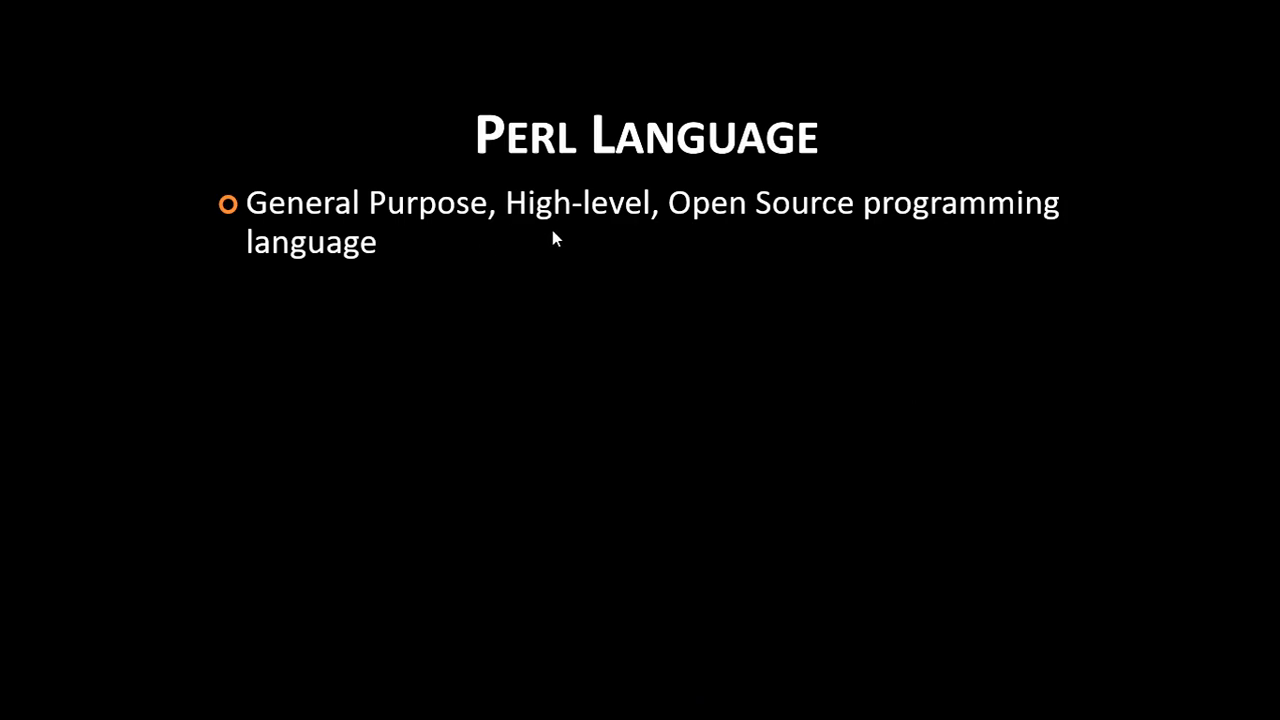
mouse_move(770, 240)
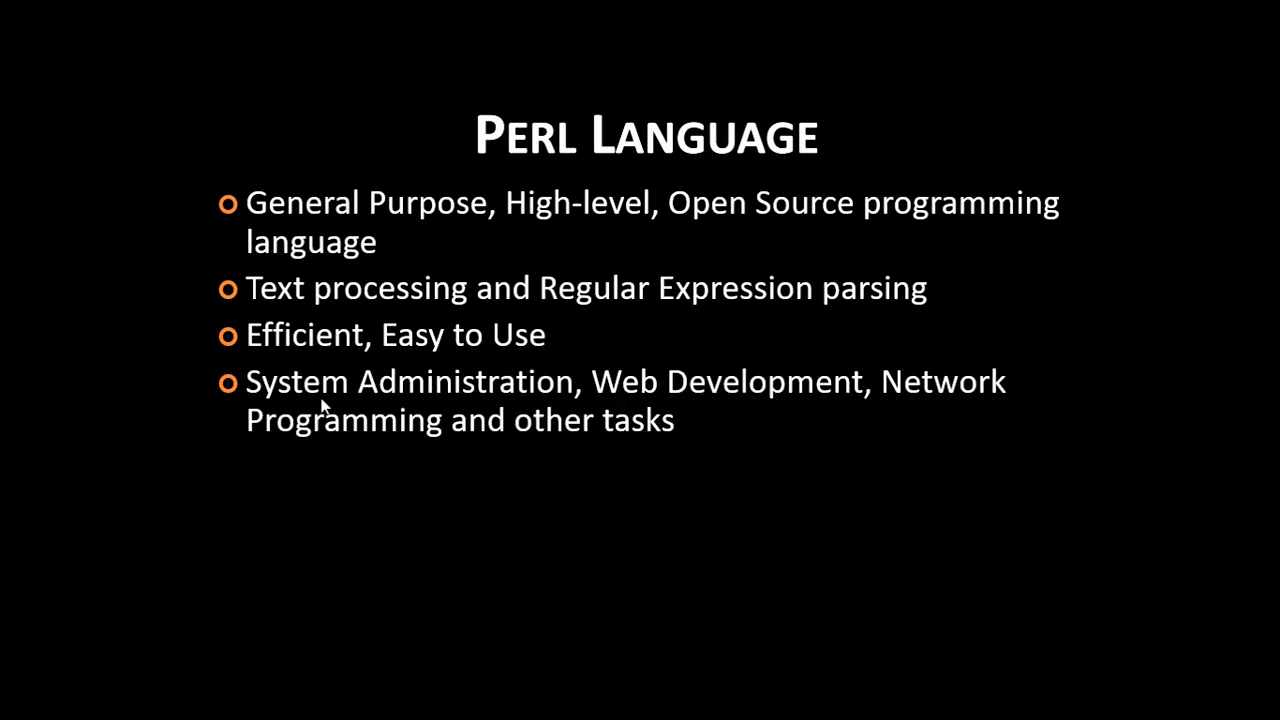
mouse_move(676, 404)
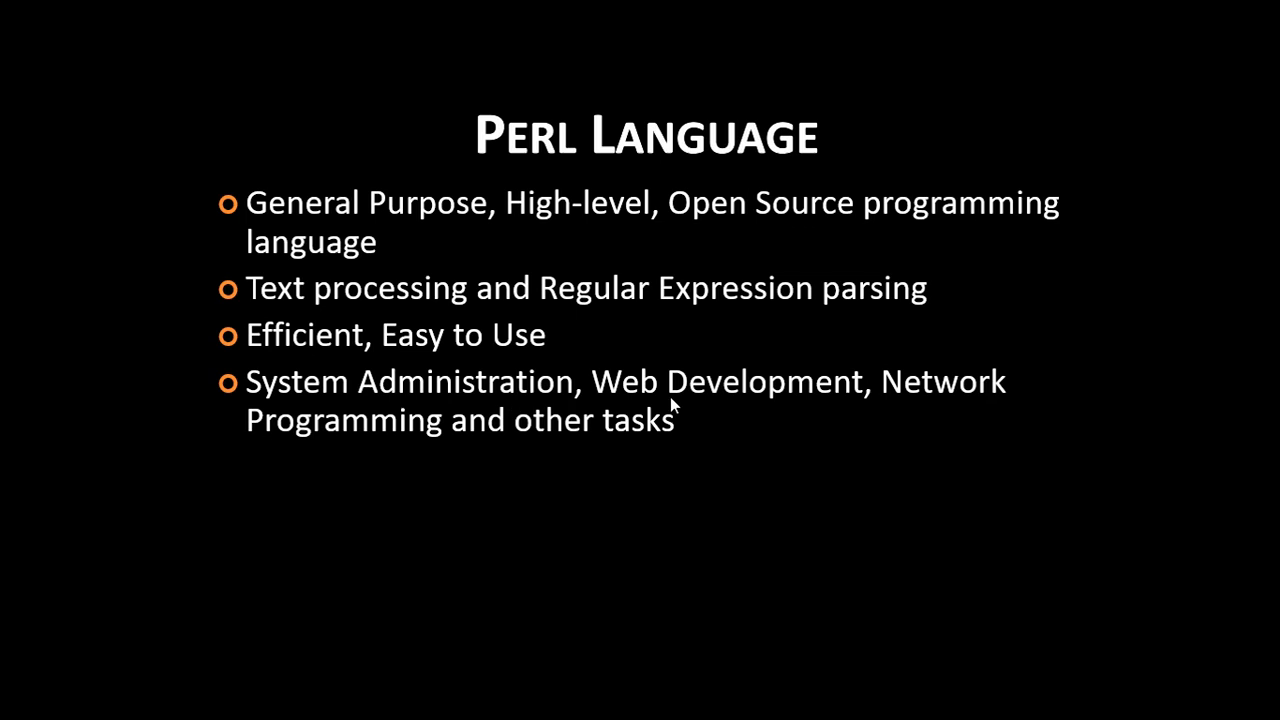
mouse_move(624, 452)
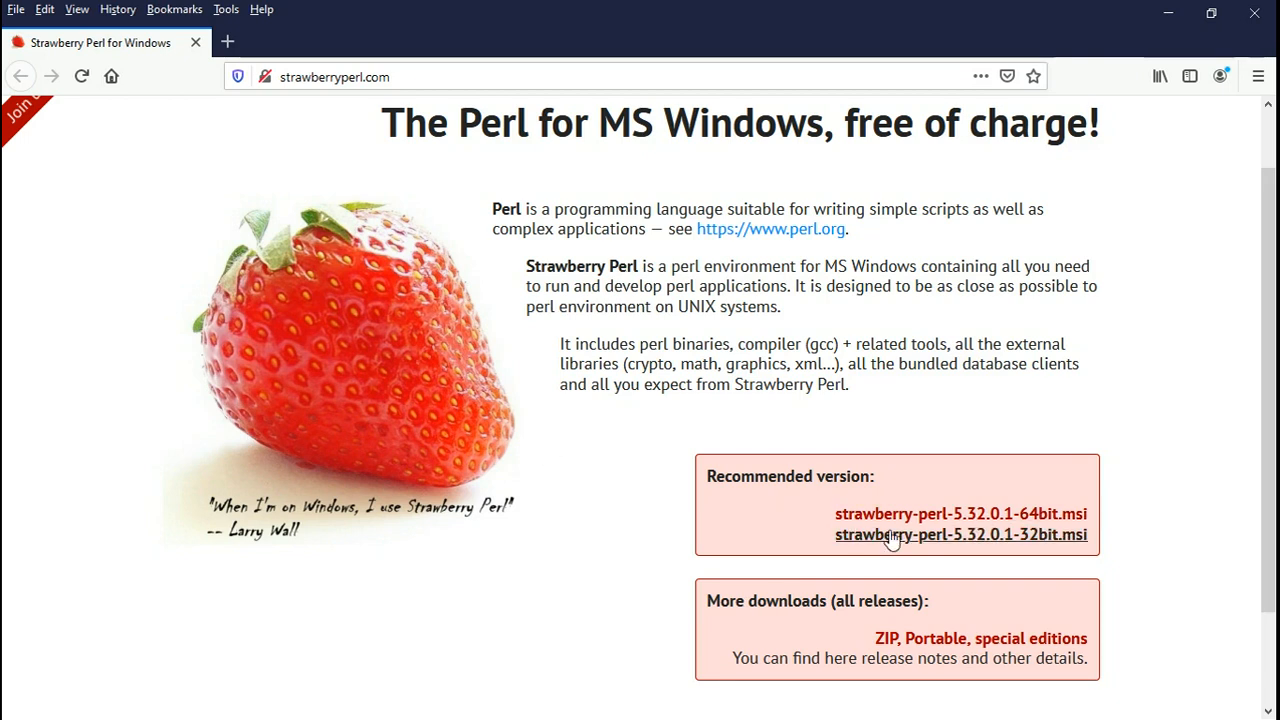
mouse_move(1024, 556)
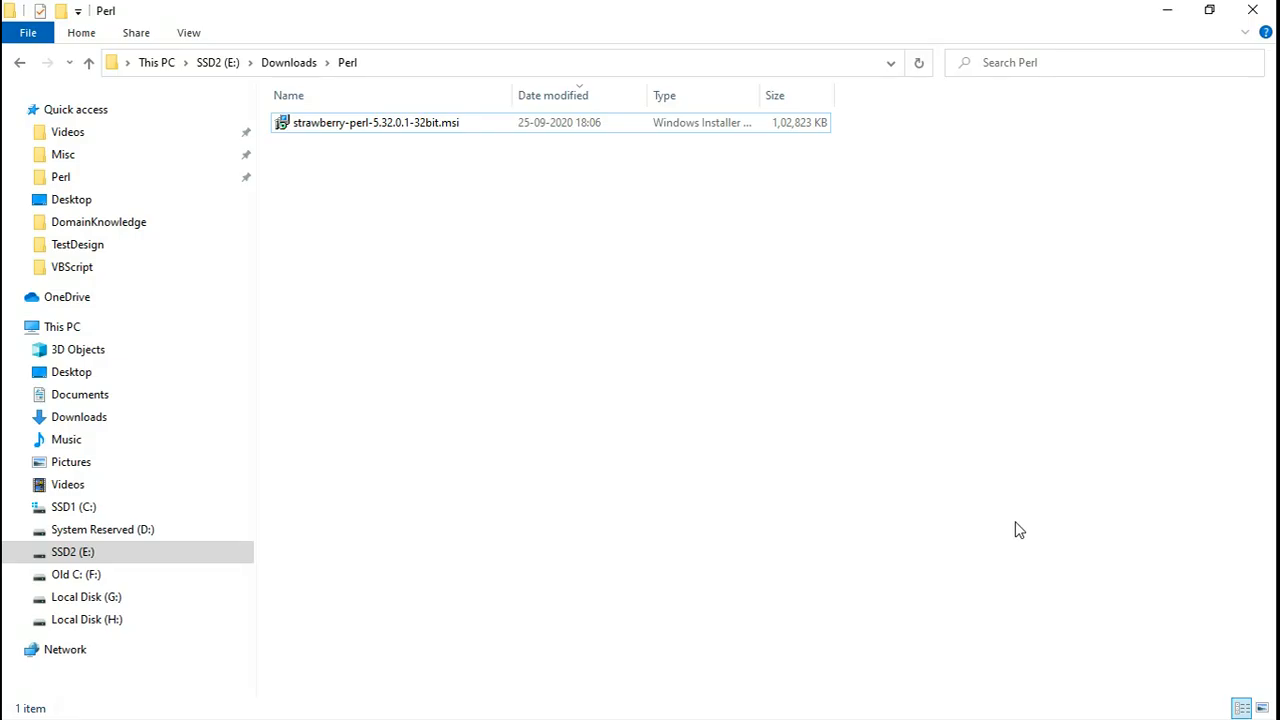
- Start installing strawberry-perl-5.32.0.1-32bit.msi from the Downloads\Perl folder
left_click(376, 122)
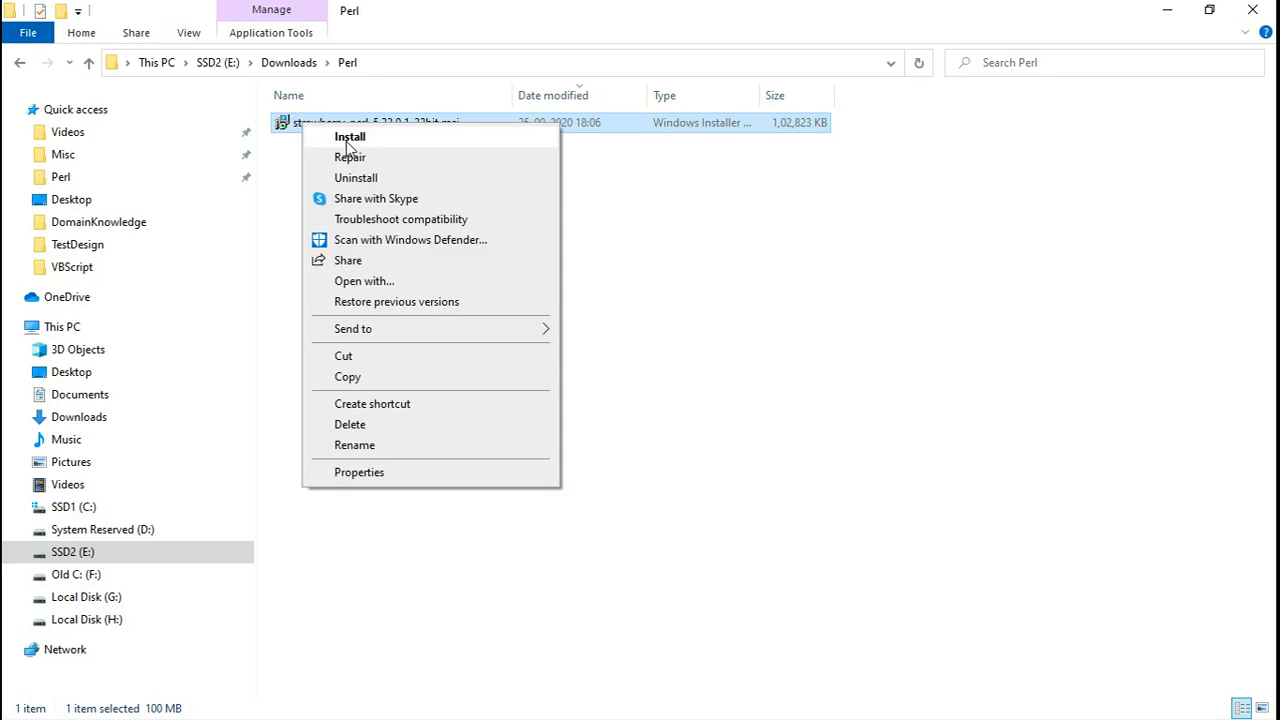
left_click(348, 136)
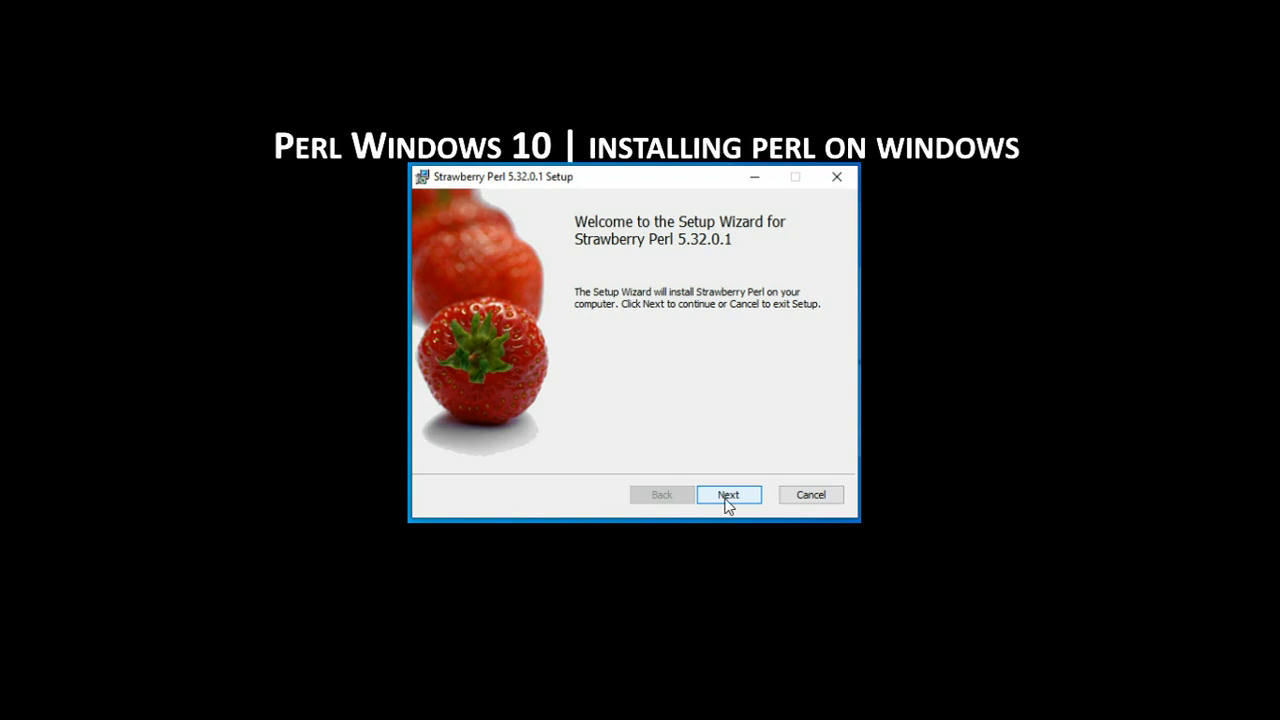
- Accept the license, keep the E:\Strawberry\ destination, install Perl and finish the wizard
left_click(728, 494)
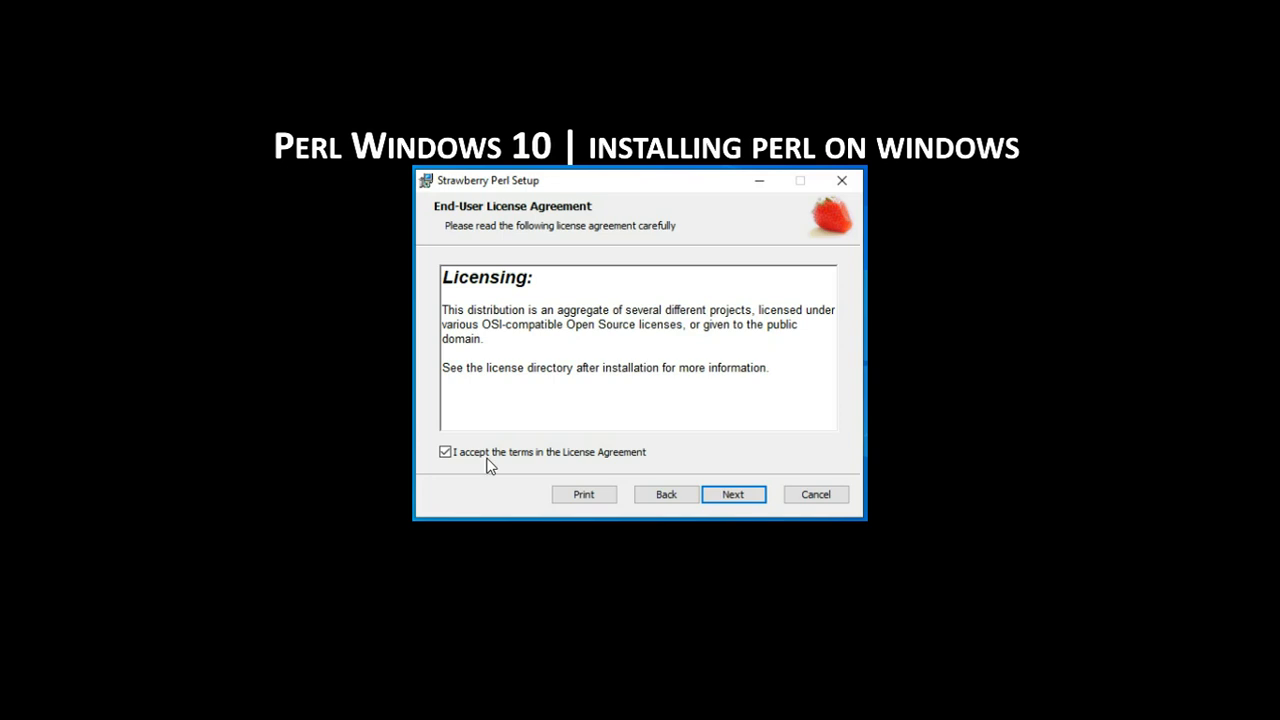
mouse_move(764, 516)
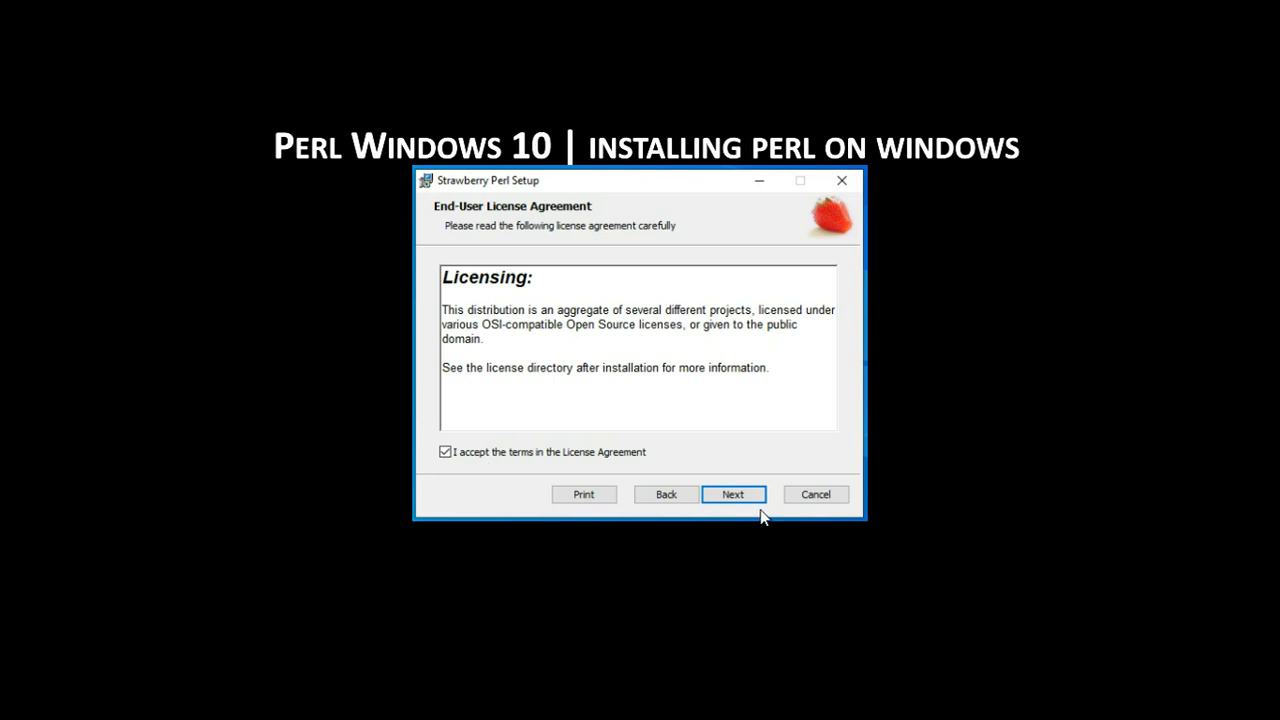
left_click(732, 494)
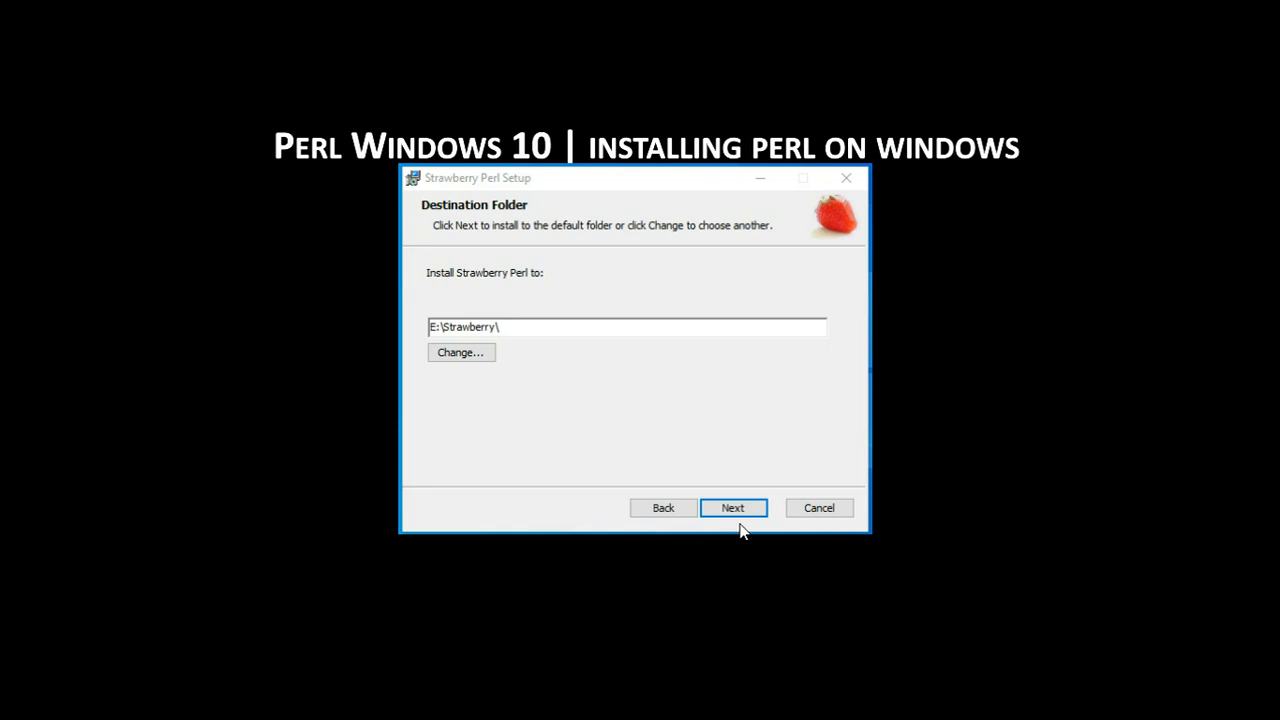
left_click(732, 508)
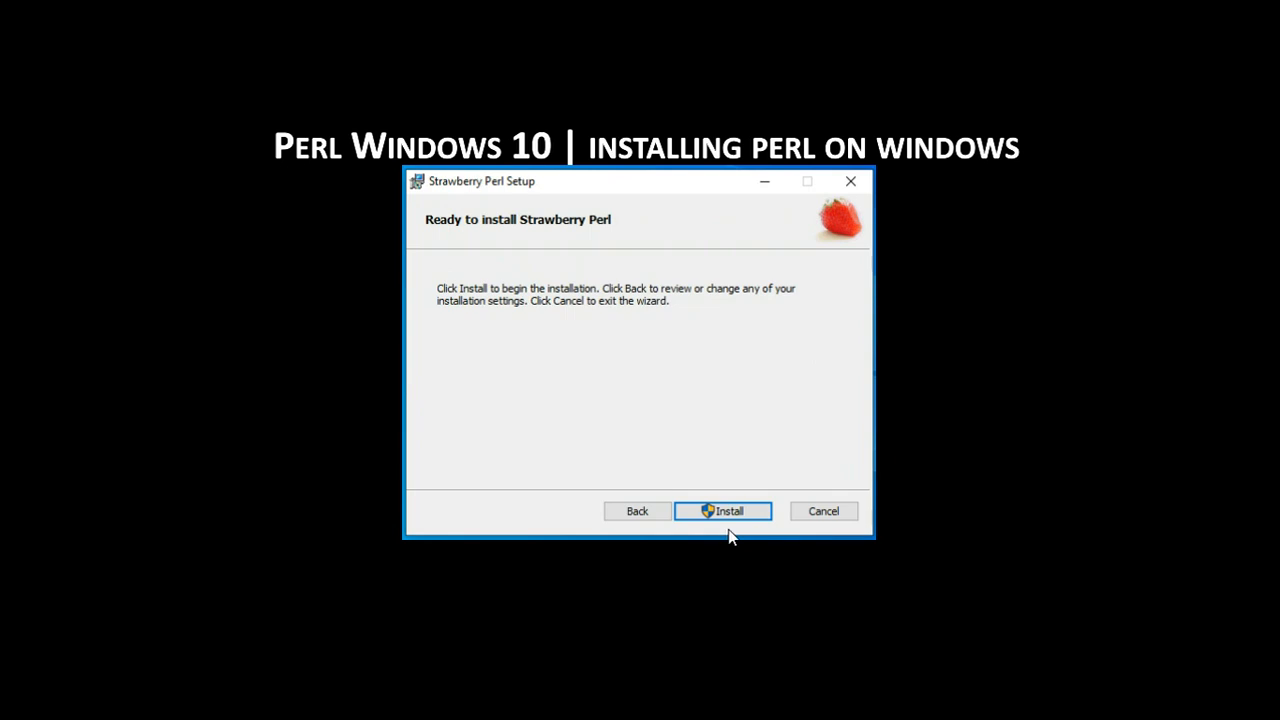
left_click(722, 512)
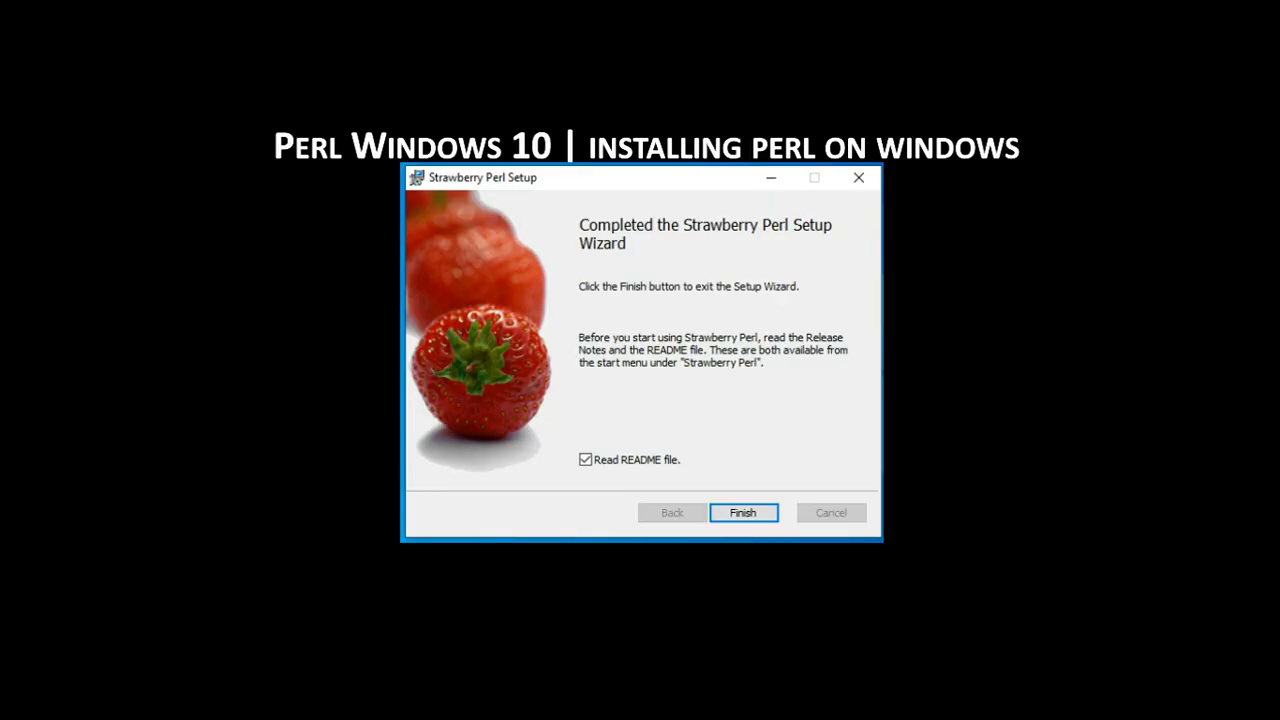
left_click(744, 512)
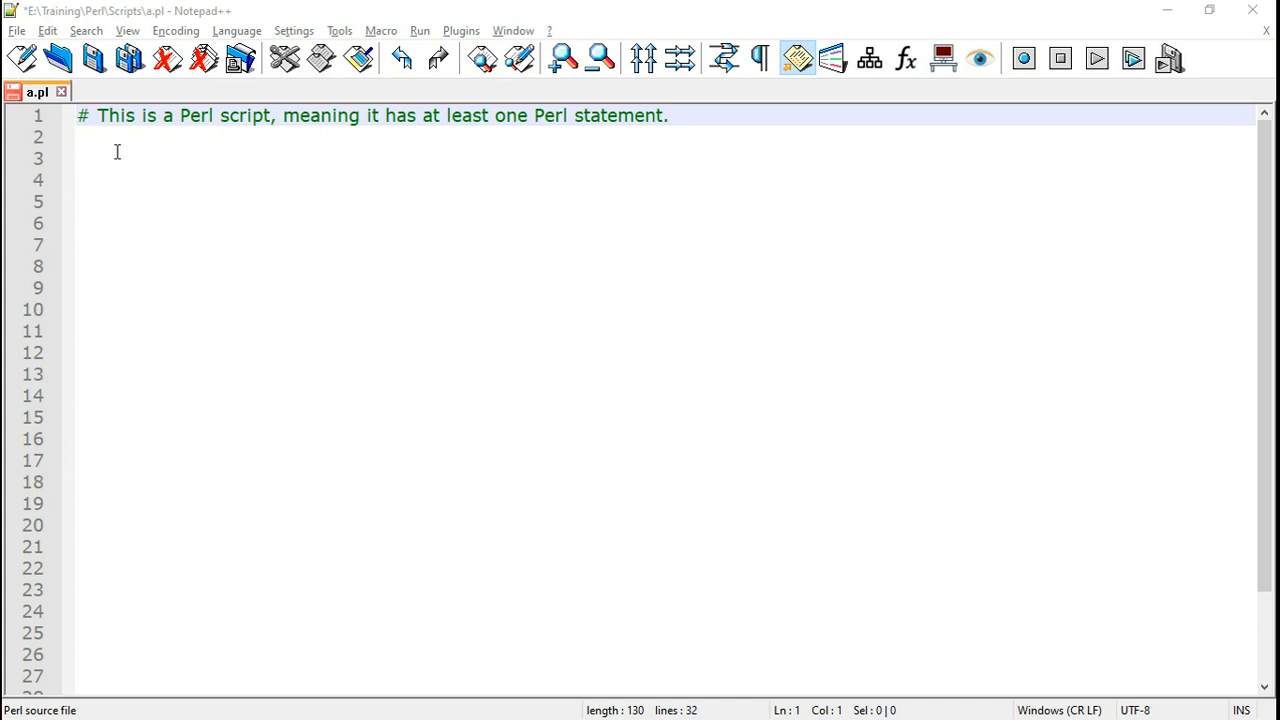
- Write intro comments about semi-colons and # comments, then use strict; and use warnings; with explanatory comments
type("# Each Perl statement ends with a semi-colon.")
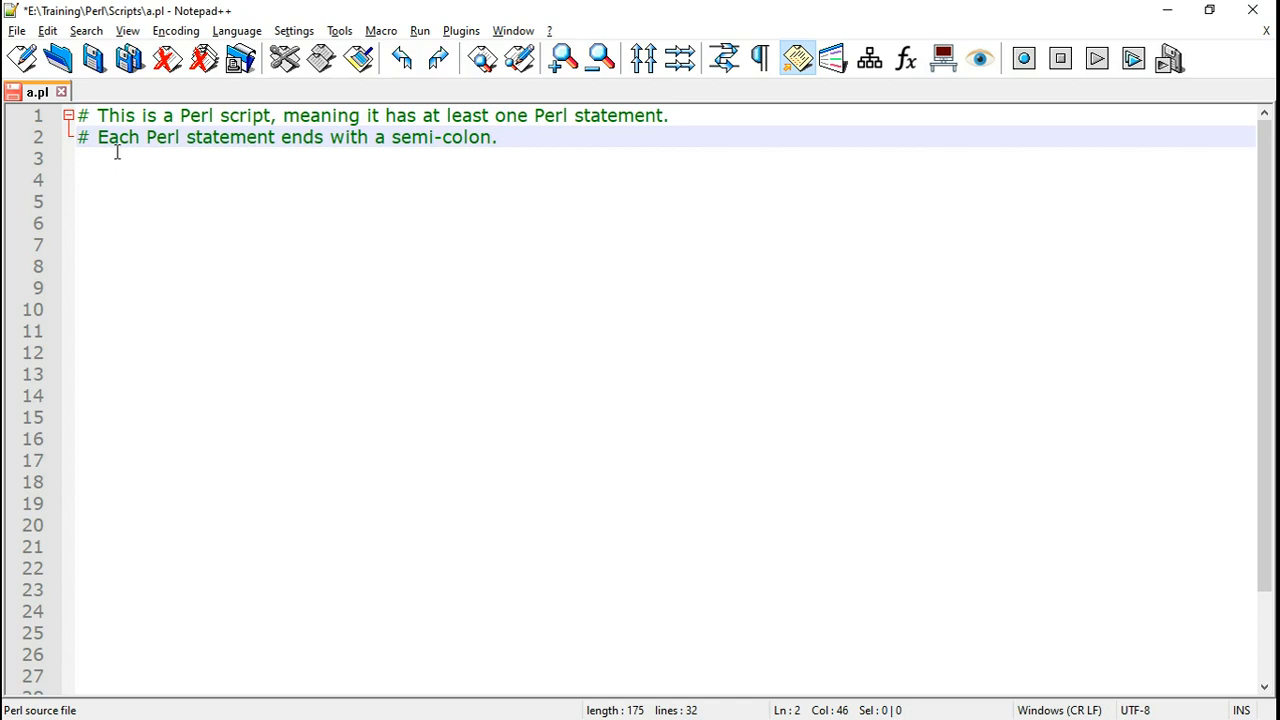
type("# Comments start with a # sign.")
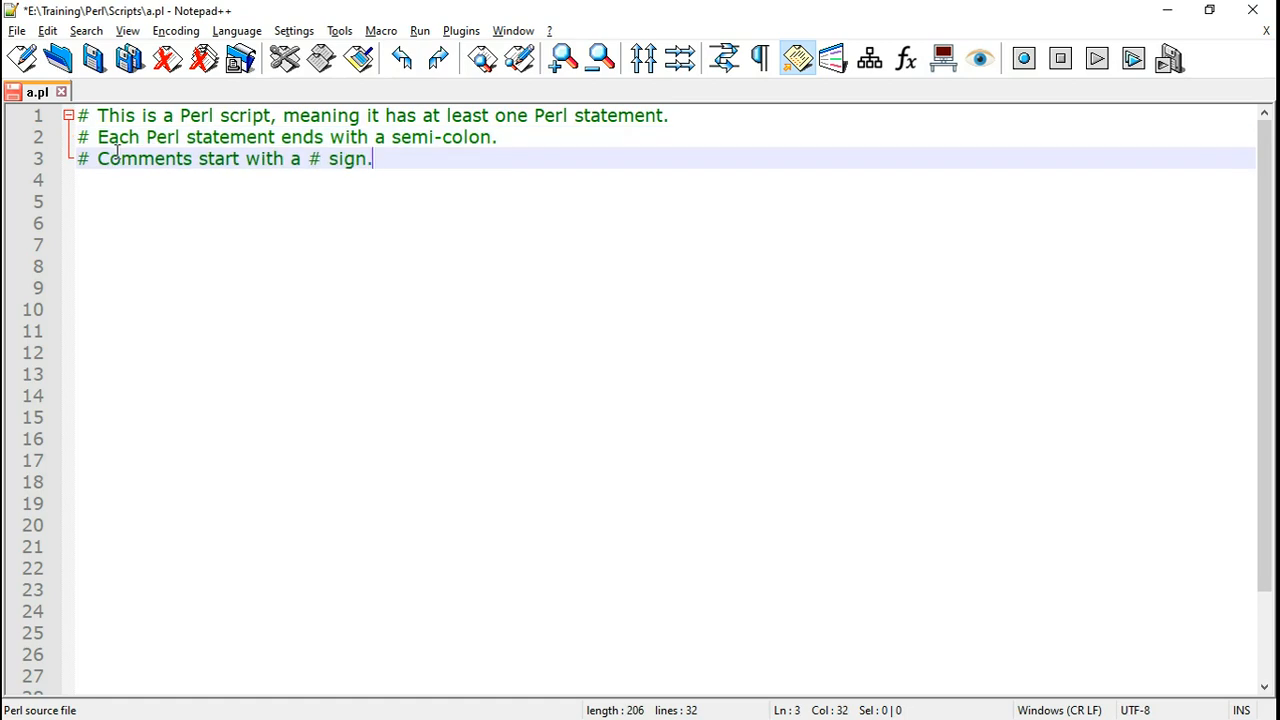
type("use strict; # perl use strict finds an error in the code and stops running the perl code.")
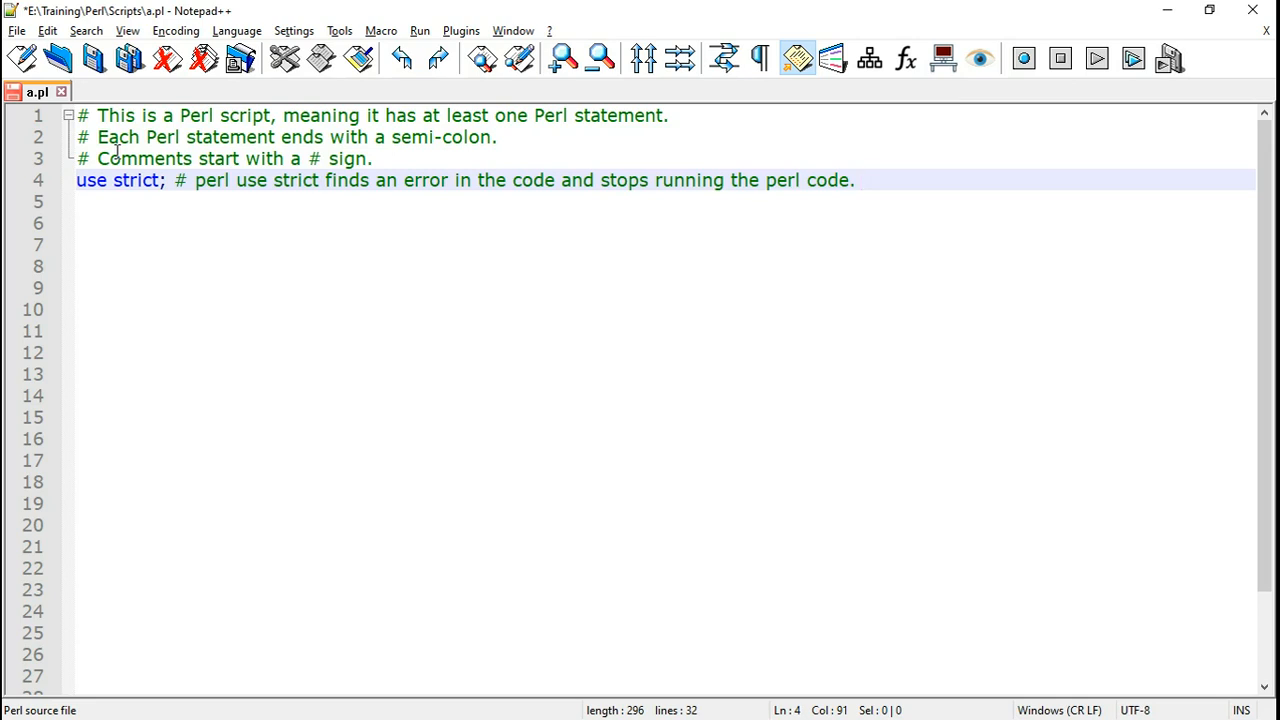
type("use warnings; # perl use warnings gives a warning.")
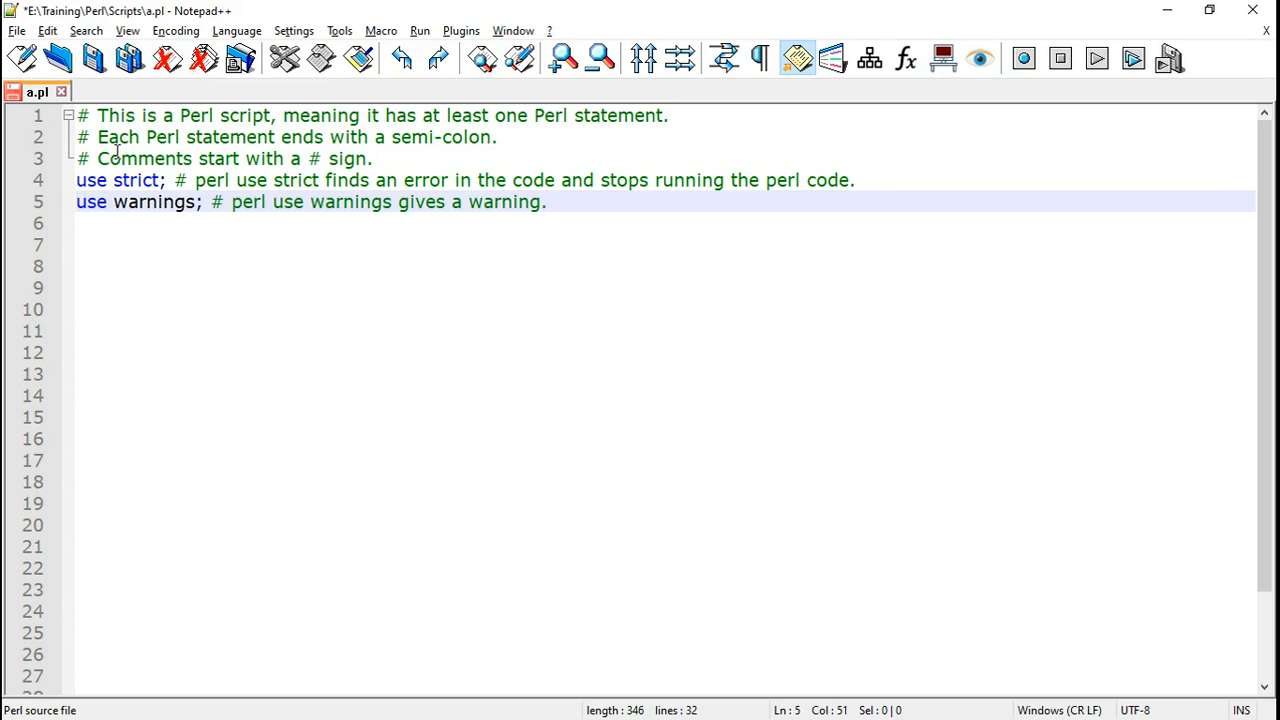
- Add a string-literal comment and print "Welcome to Software and Testing Training\n"; then save a.pl
left_click(546, 200)
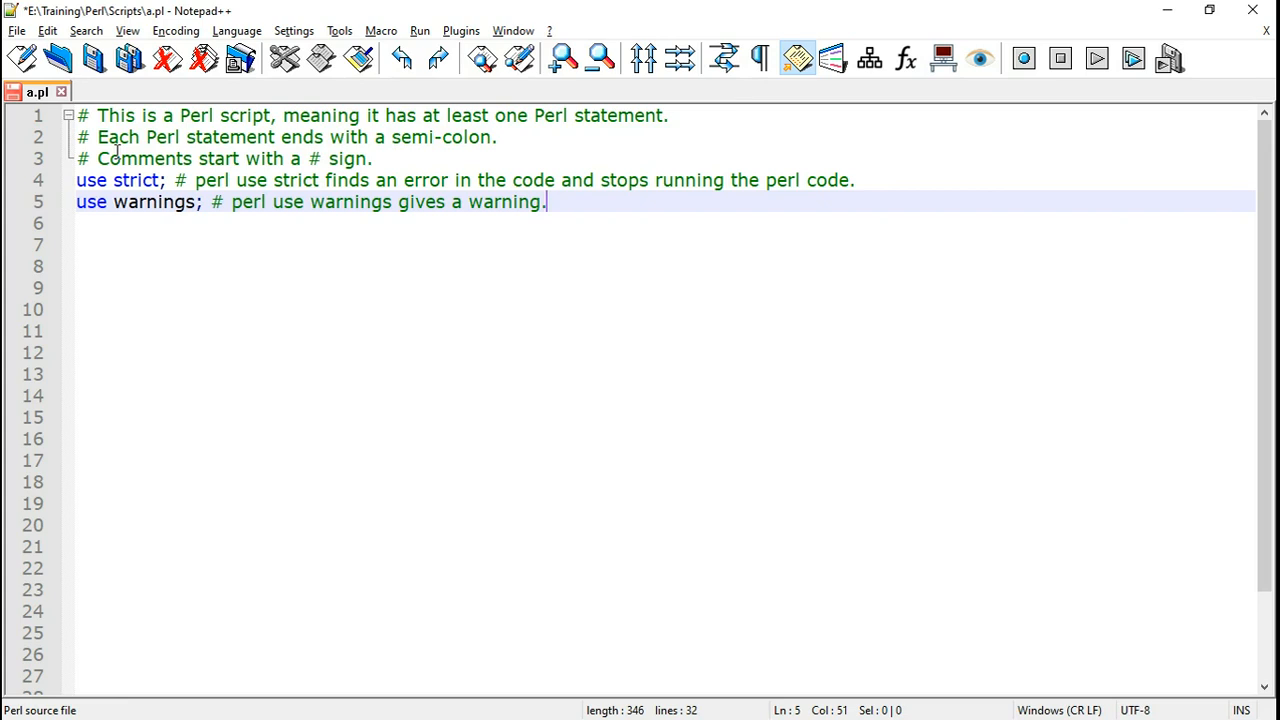
type("# A string is some text. A string literal has to have double quotes or single quotes around it.")
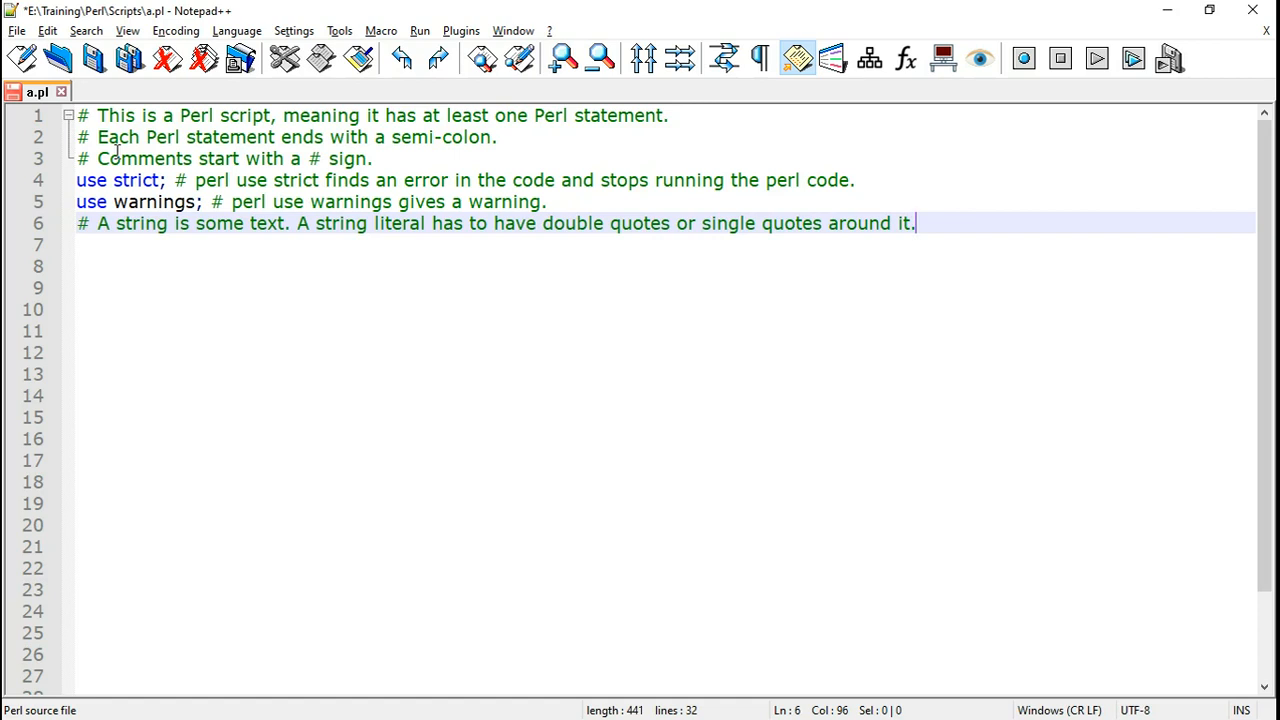
type("print \"Welcome to Software and Testing Training\\n\";")
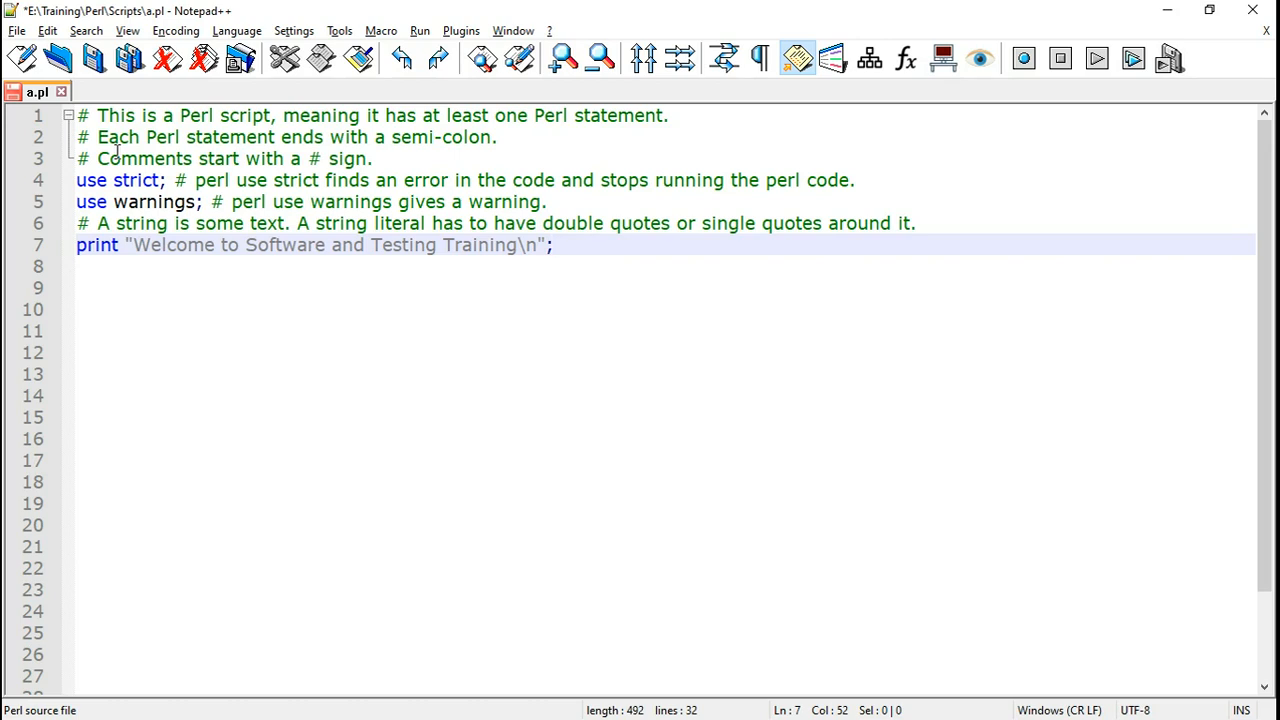
left_click(554, 244)
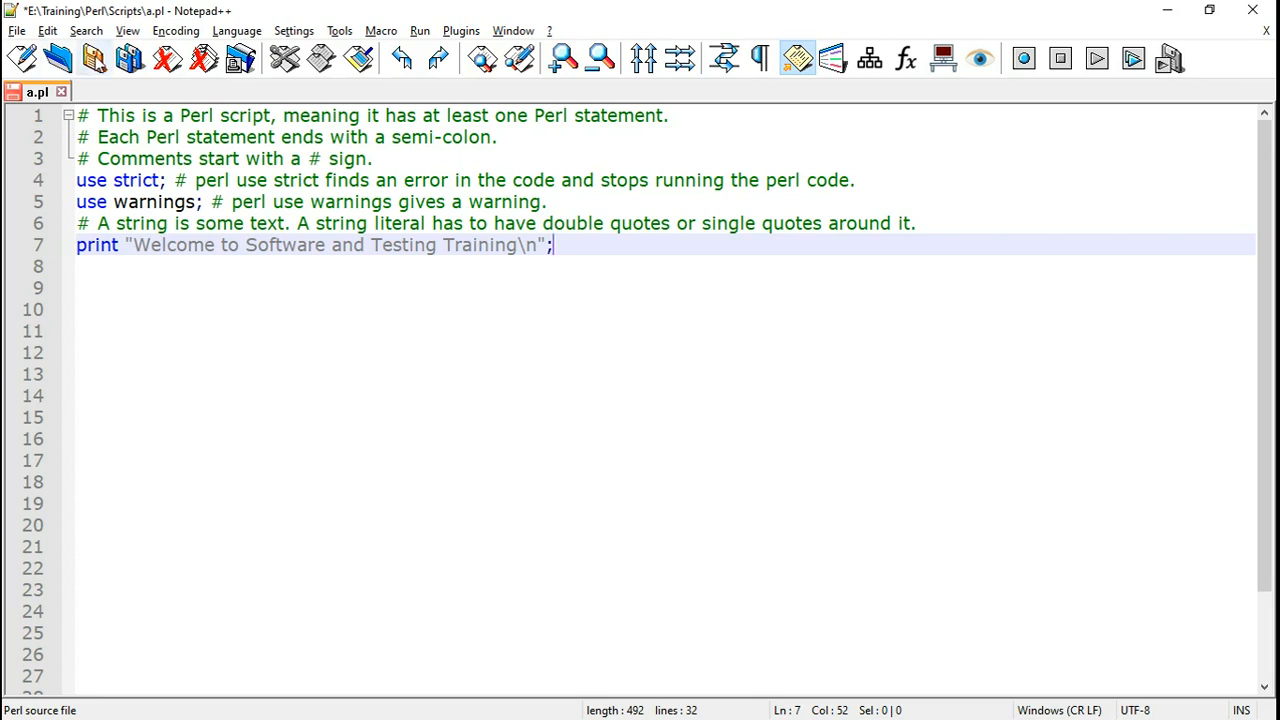
key("ctrl+s")
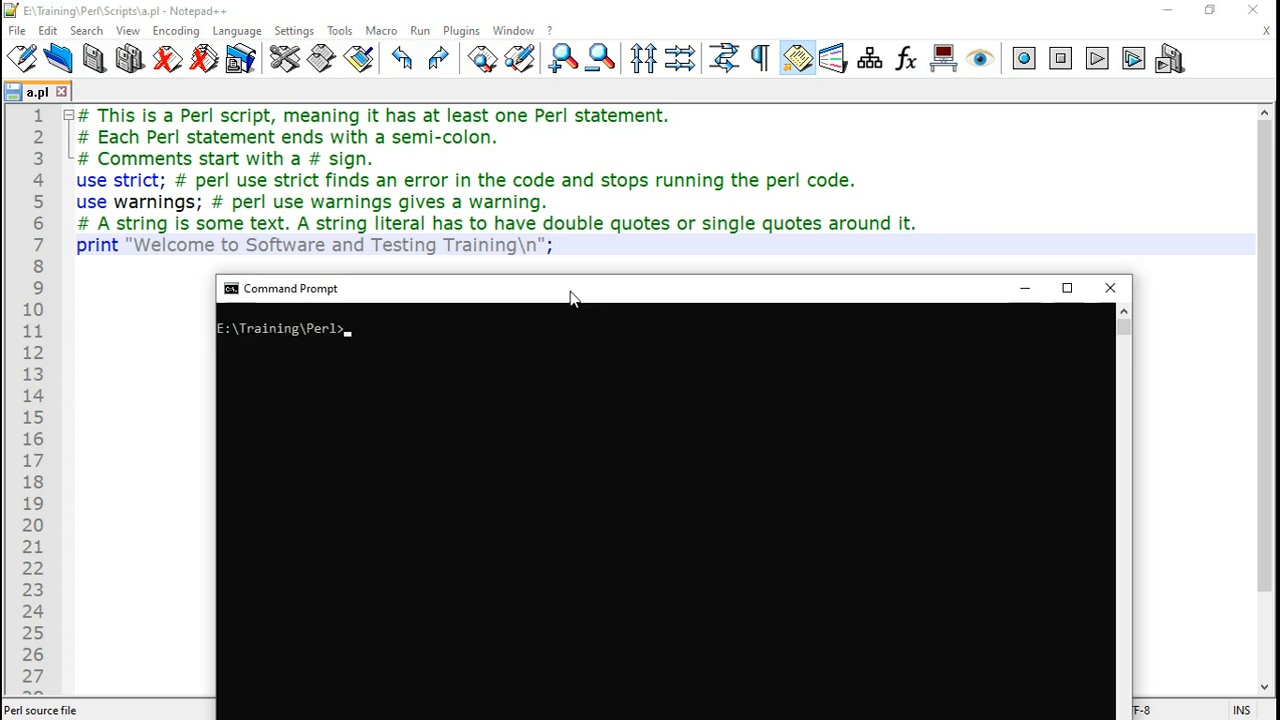
mouse_move(540, 318)
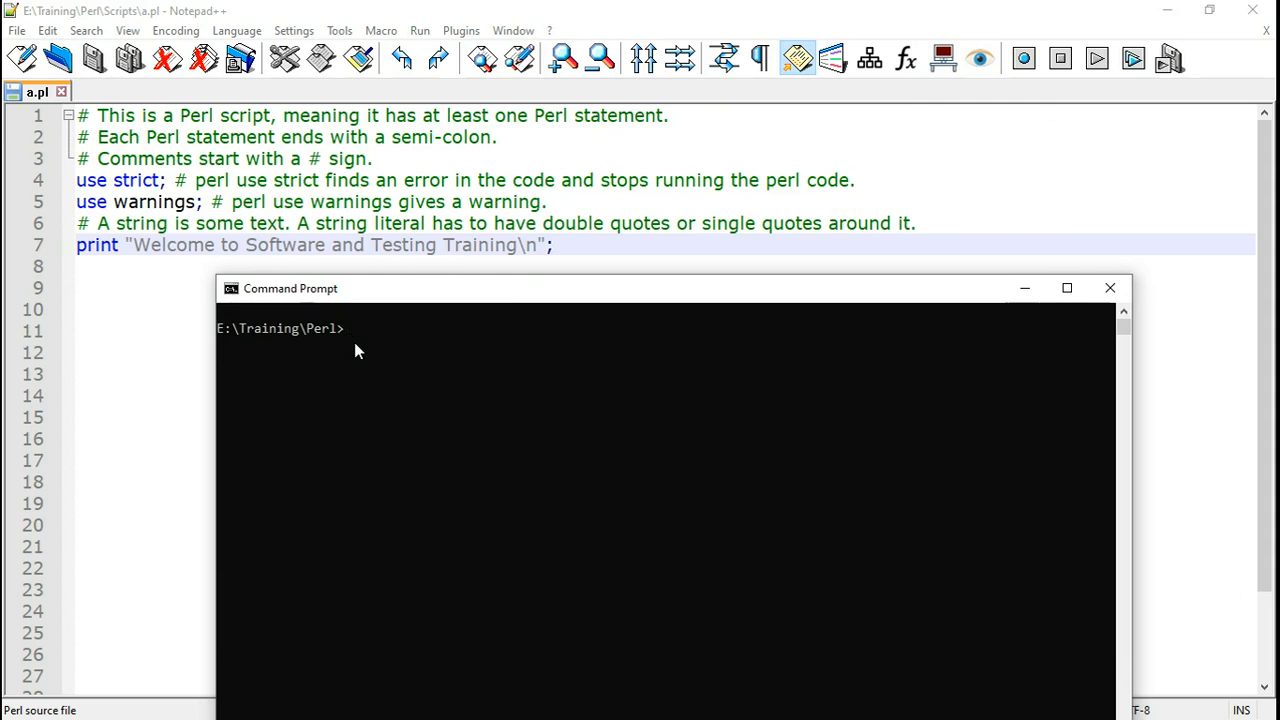
- Change into the Scripts folder and run perl a.pl to print the welcome message
type("cd")
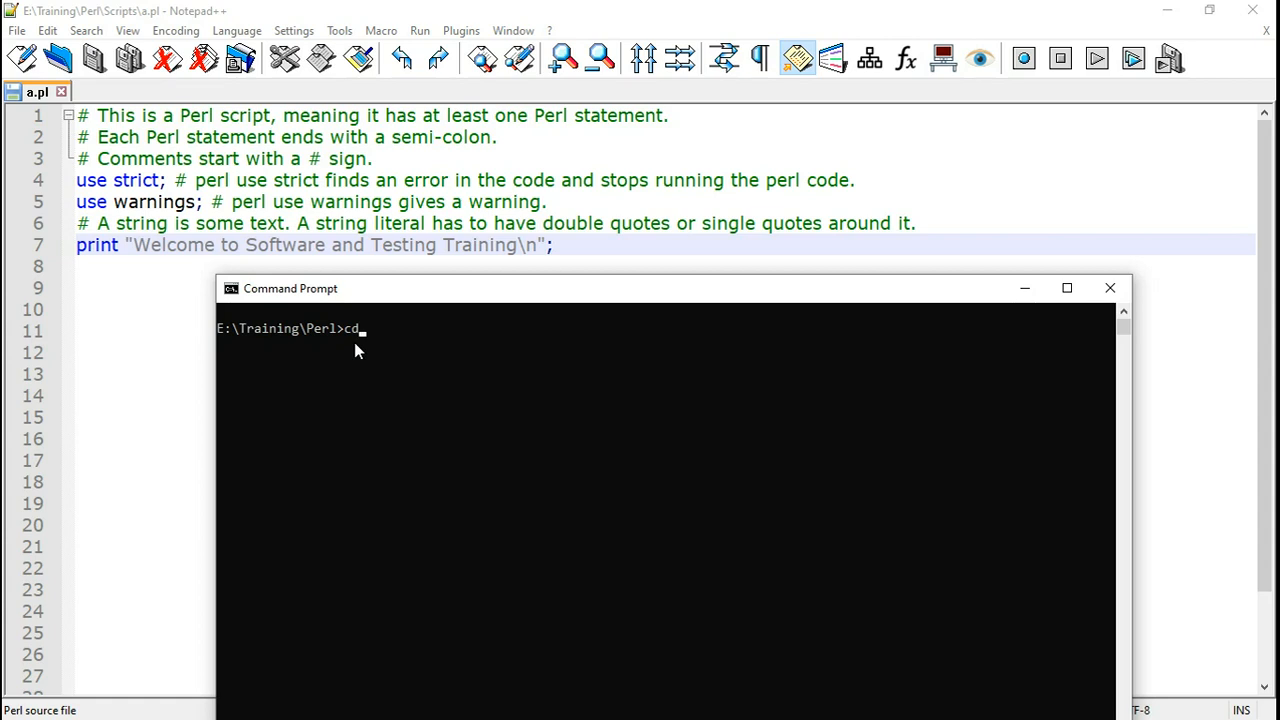
type("scripts")
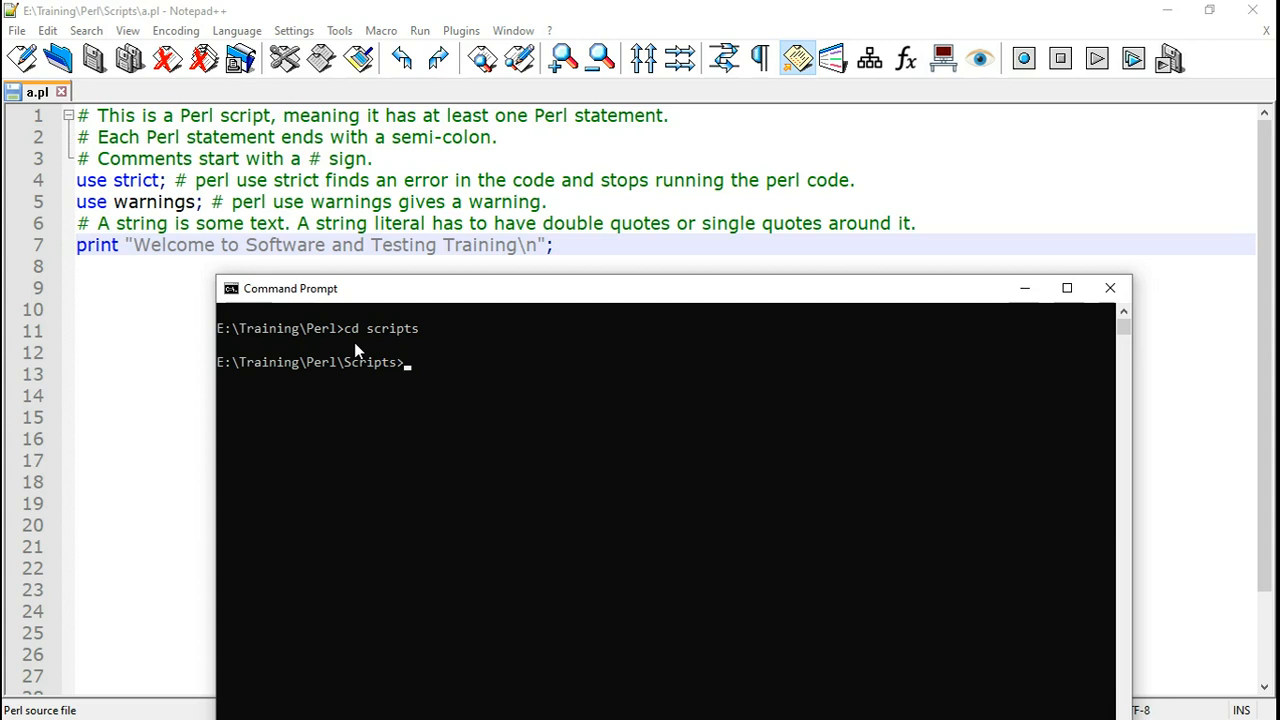
type("perl")
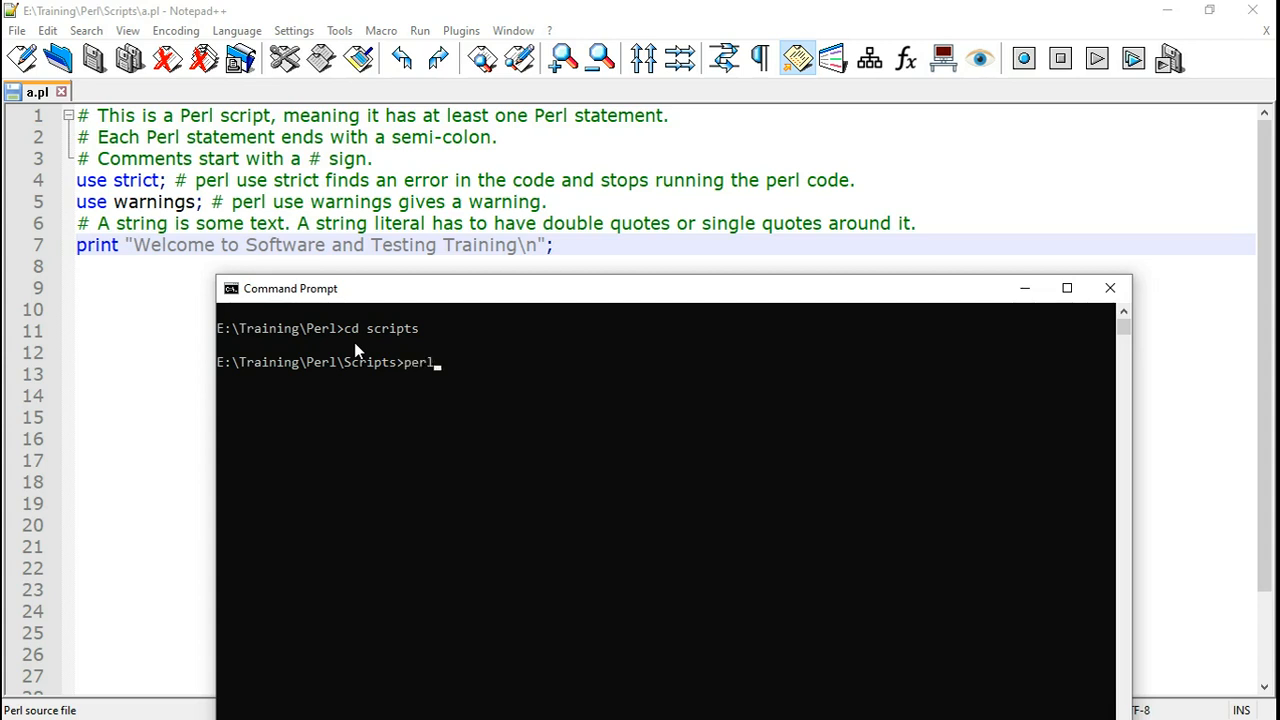
type("\" \"")
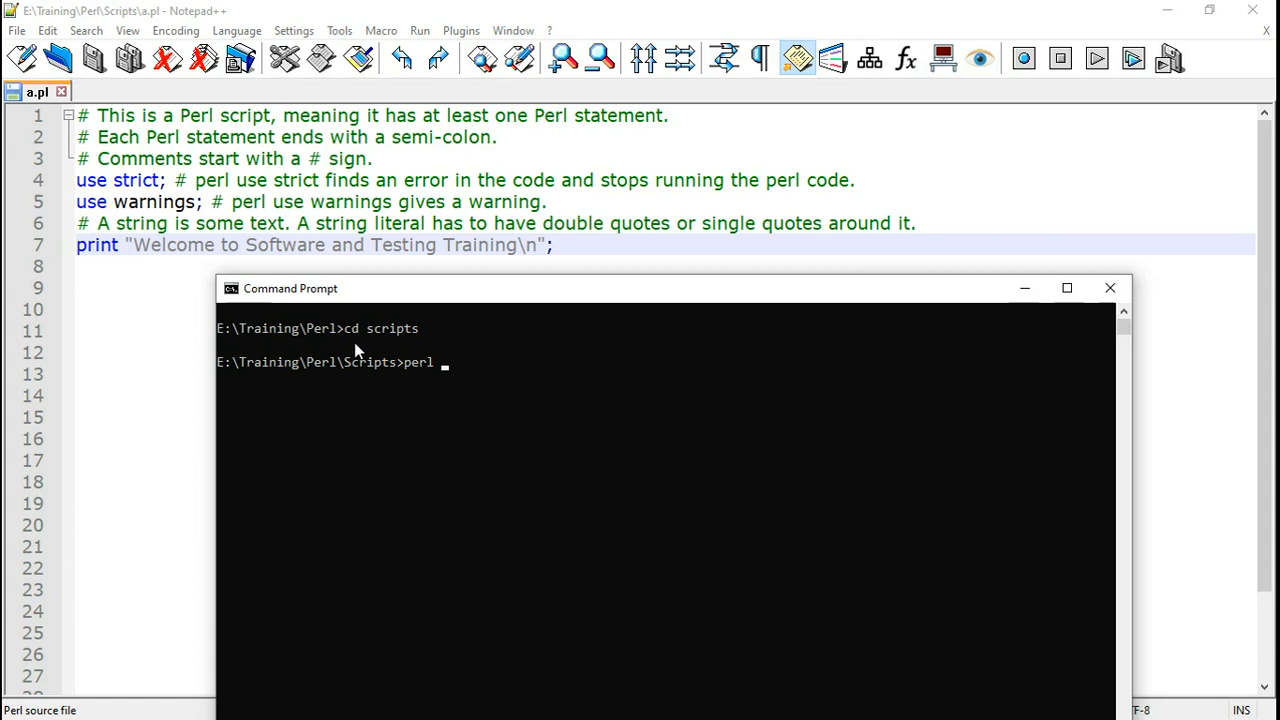
type("a.pl")
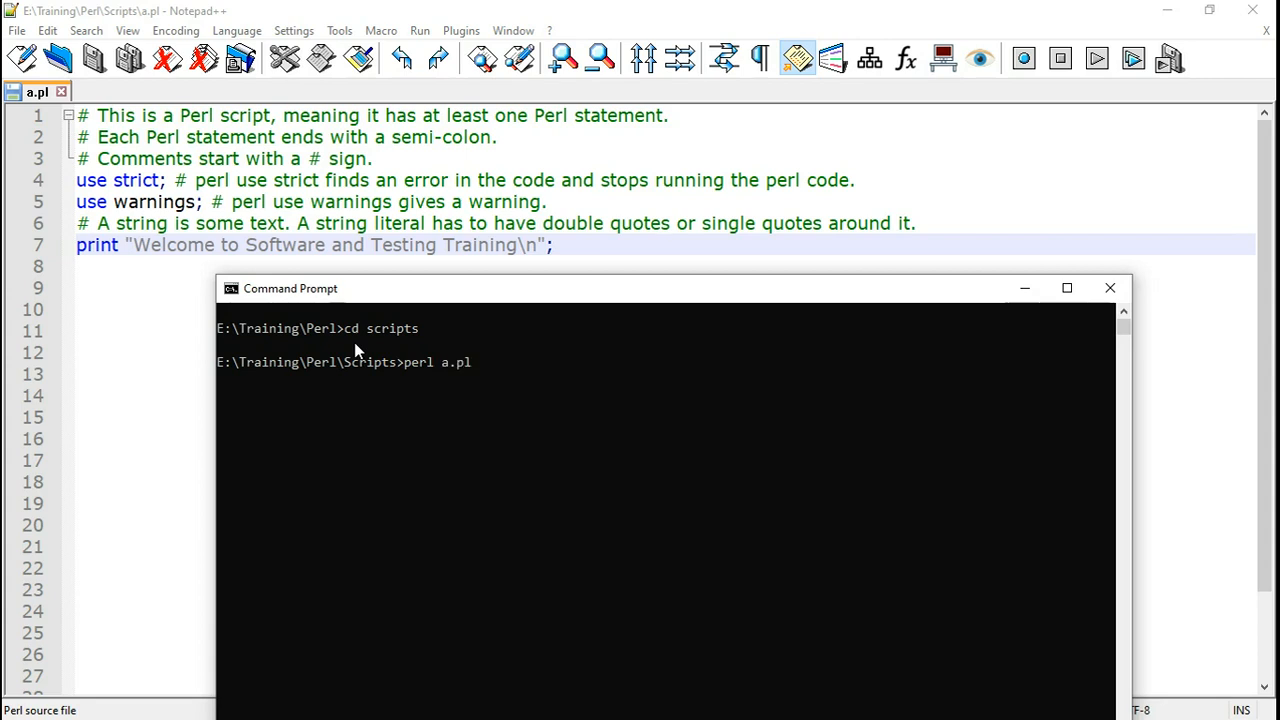
key("enter")
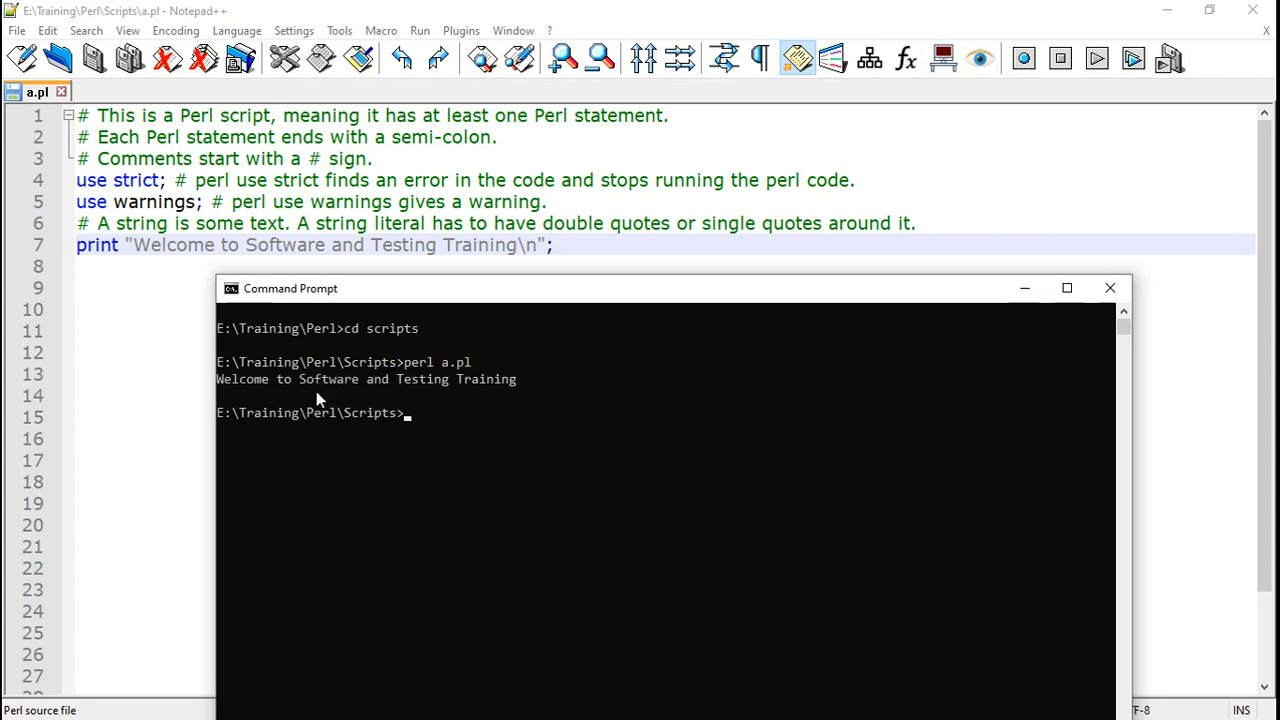
mouse_move(344, 396)
type("# Scalars (strings or numbers")
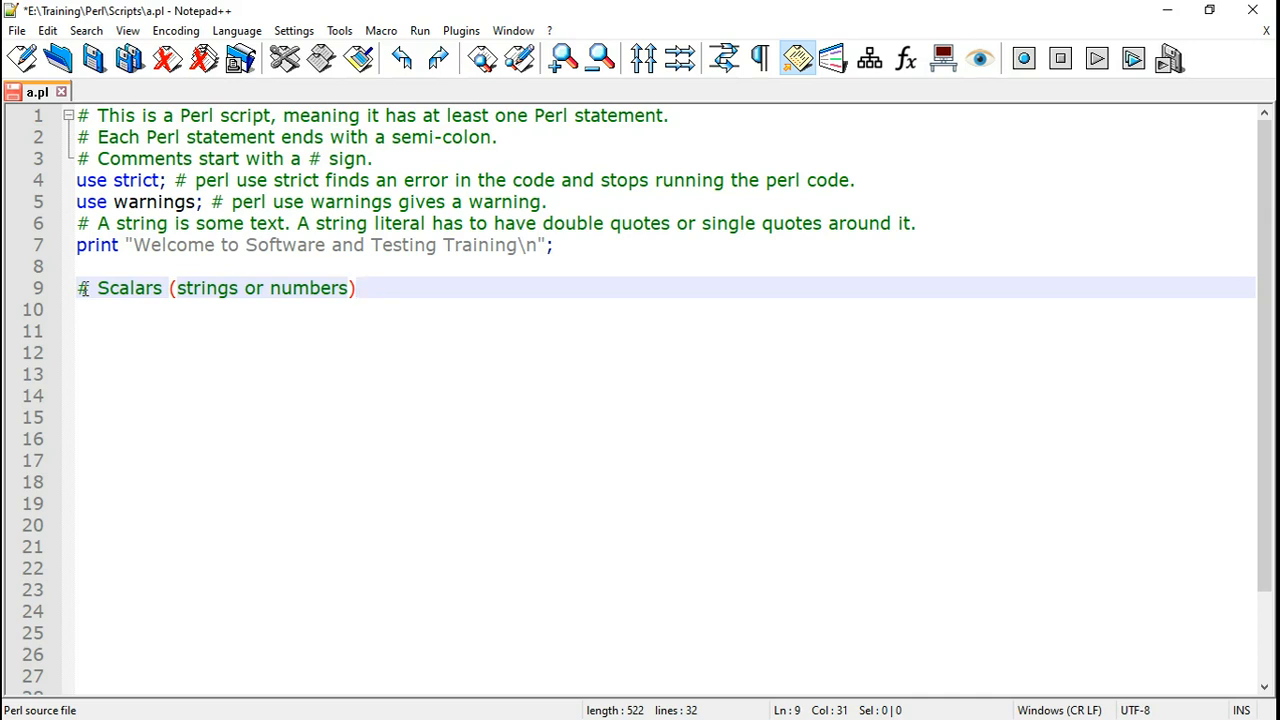
- Declare my $name = "Inder" and my $number = 30, printing the name and $number/2
type("my $name = \"Inder\";")
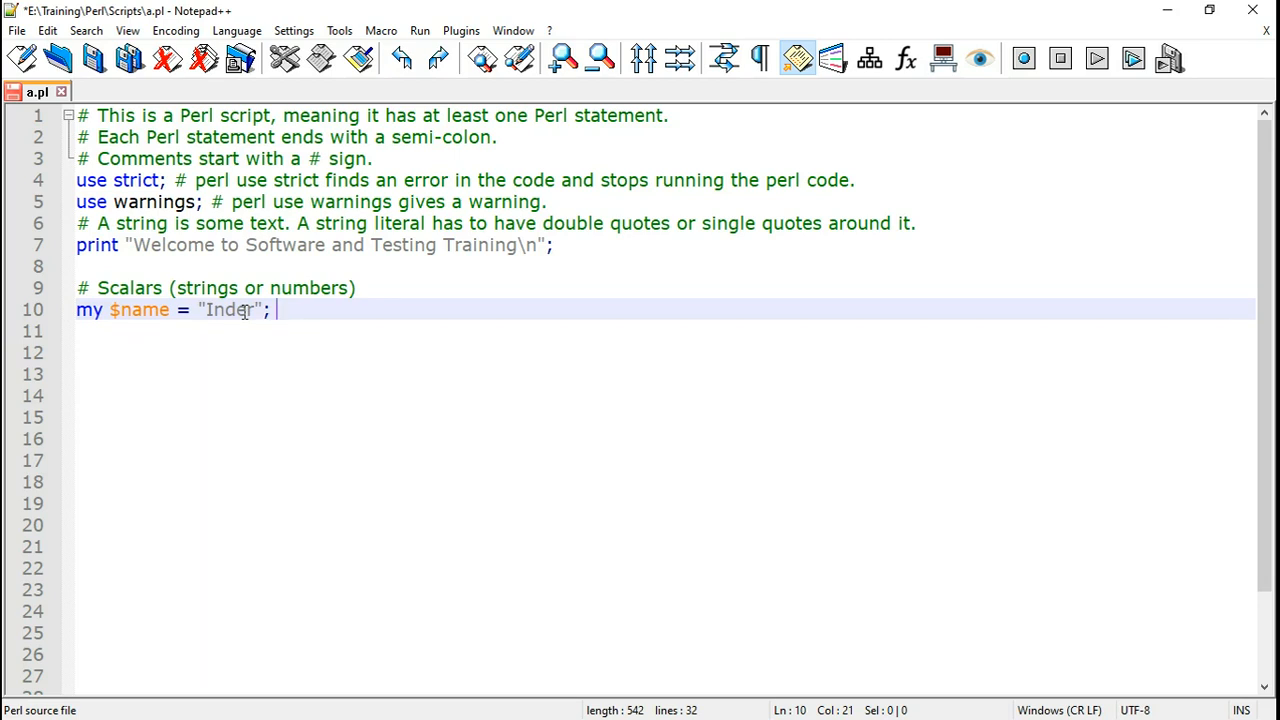
type("my $number = 30;")
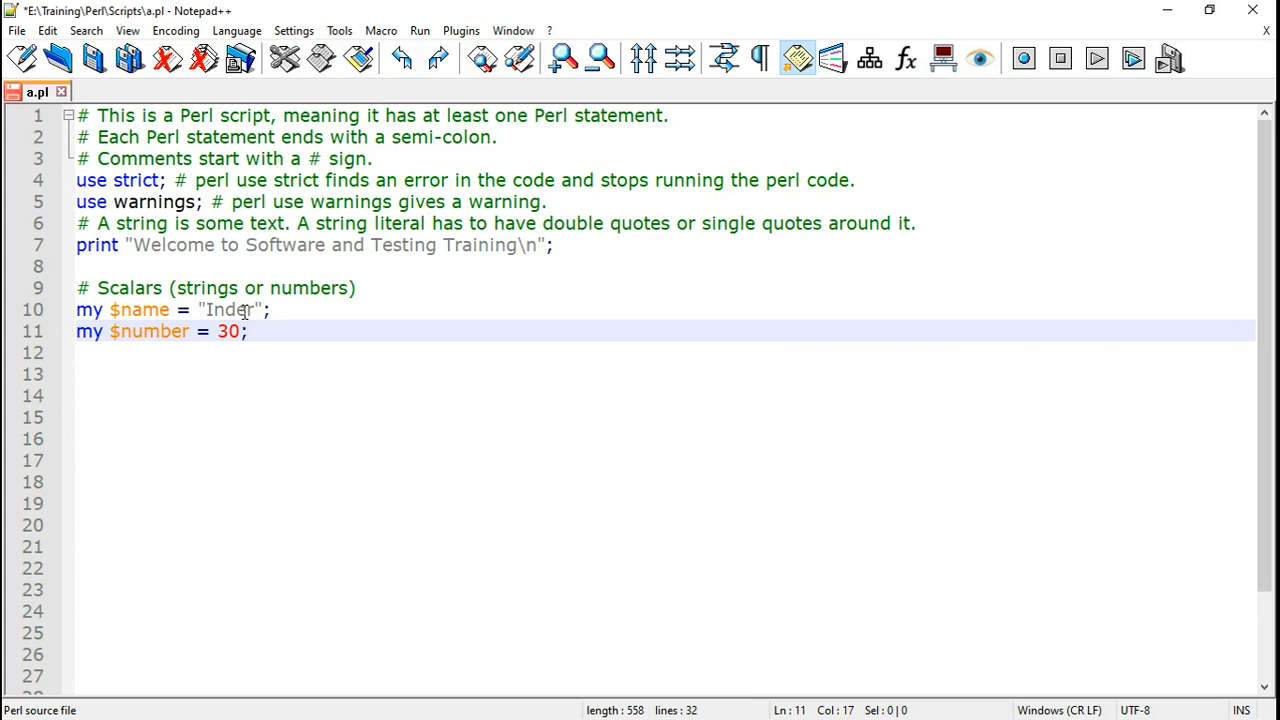
type("print \"My name is \", $name, \"\\n\"; # Print the variable.")
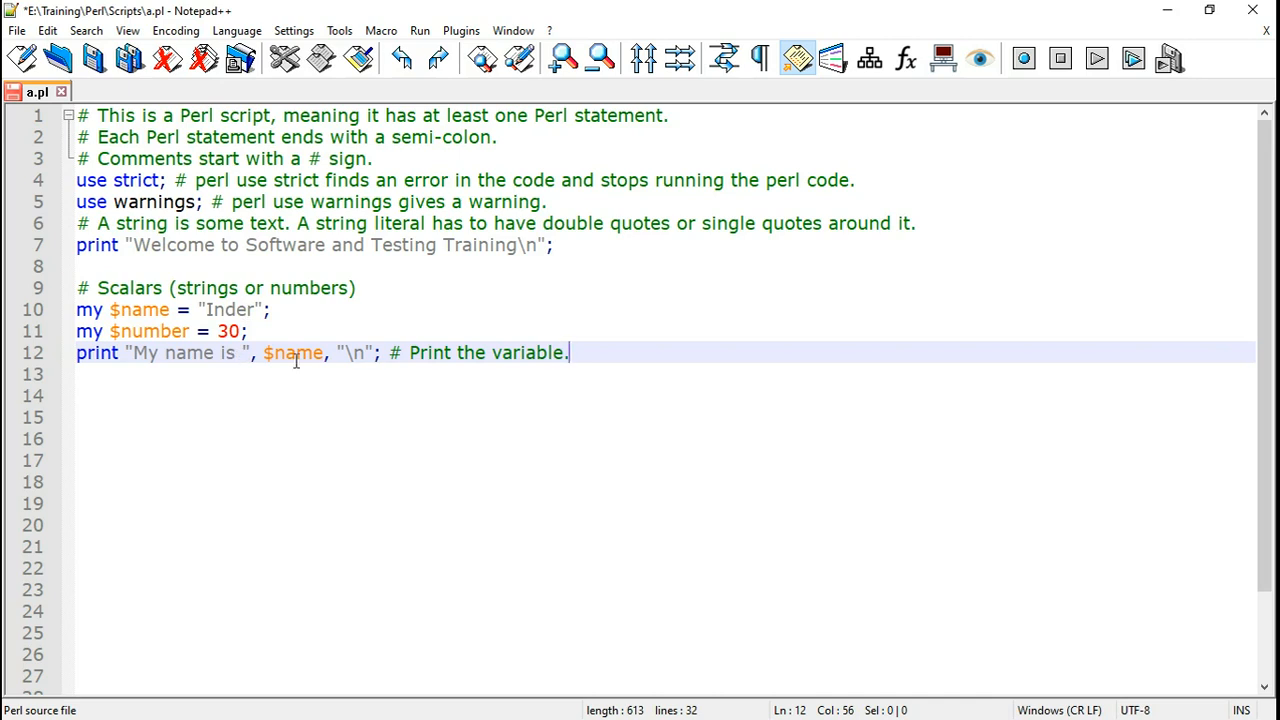
double_click(356, 352)
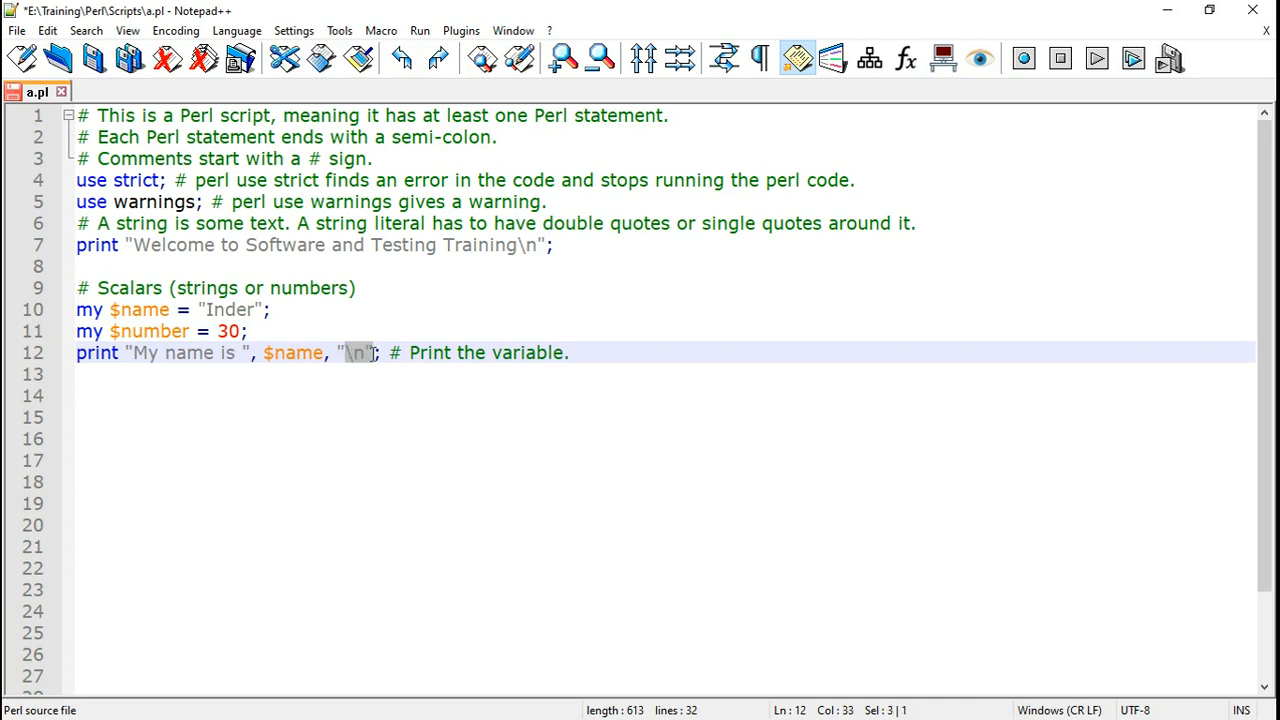
mouse_move(366, 370)
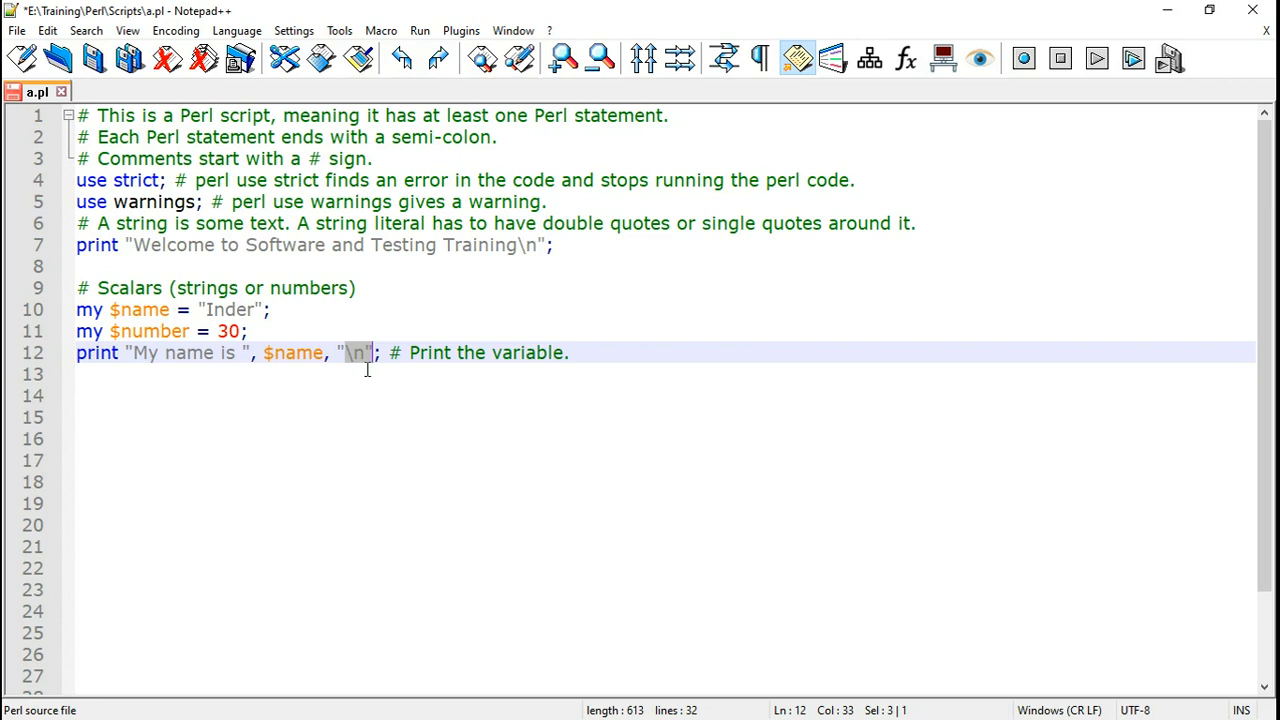
mouse_move(360, 364)
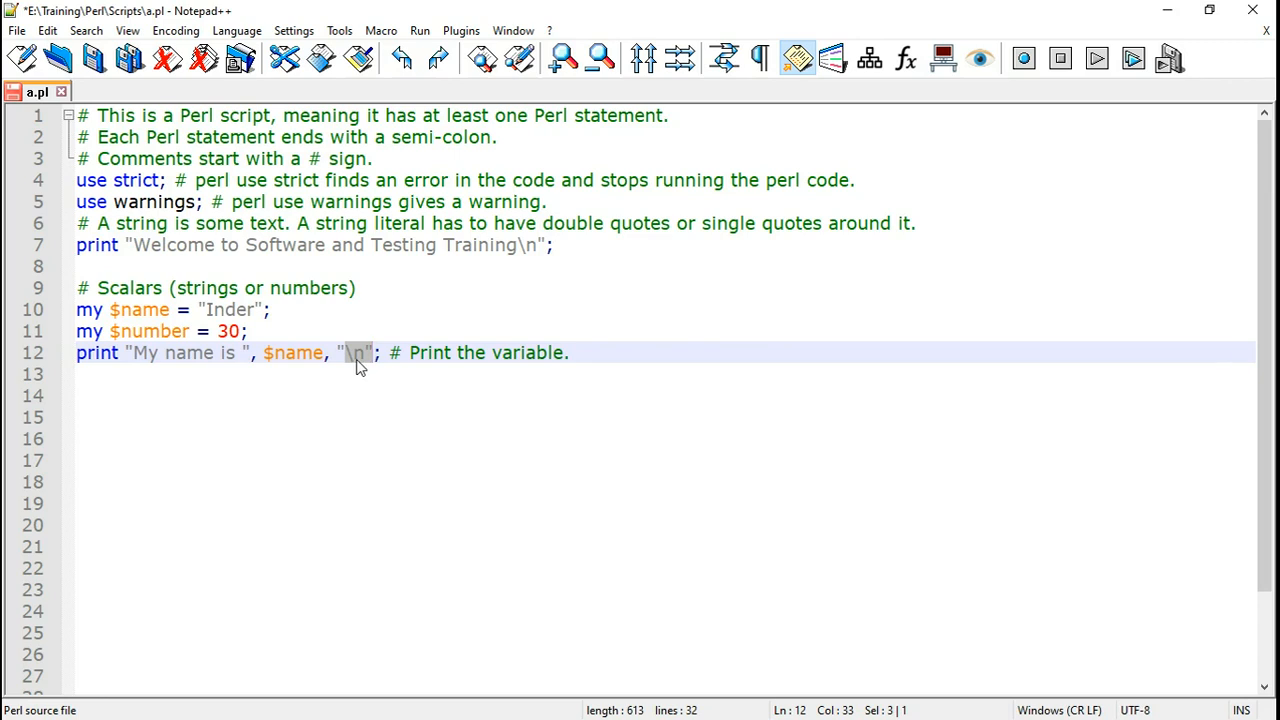
type("print \"The half of number is \", $number/2, \"\\n\";")
type("perl a.pl")
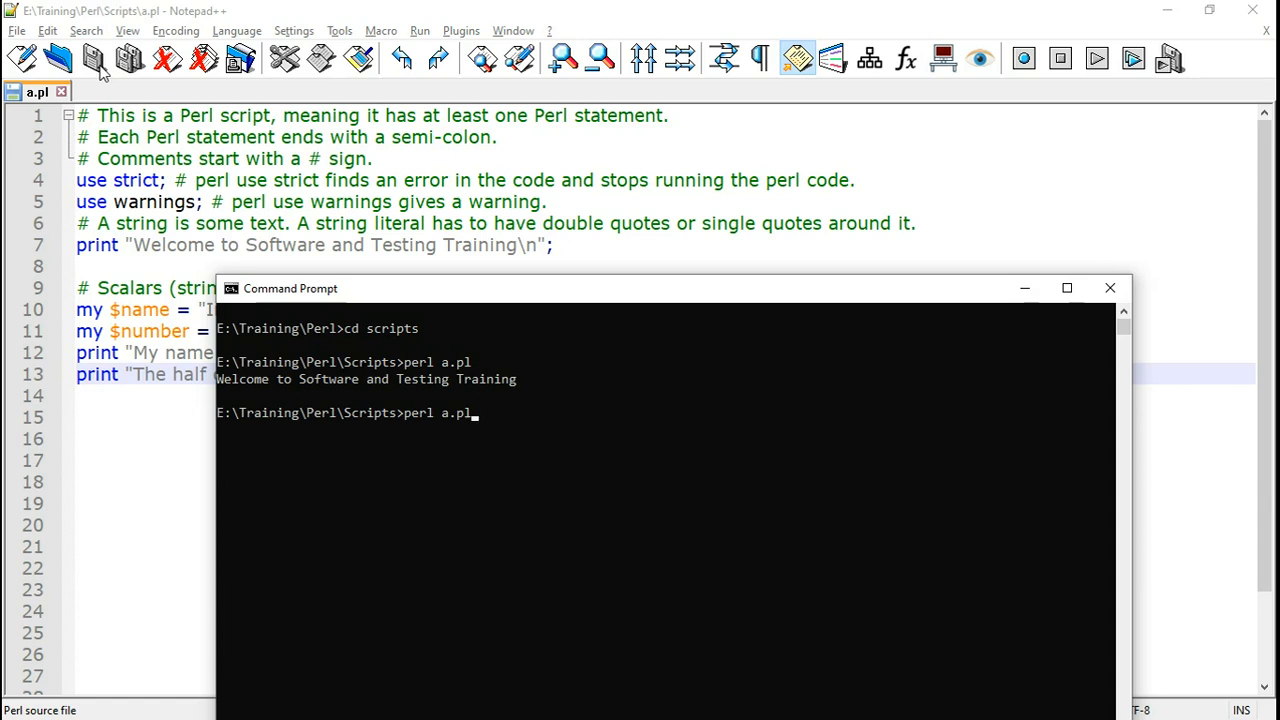
- Rerun perl a.pl to print My name is Inder and The half of number is 15
key("enter")
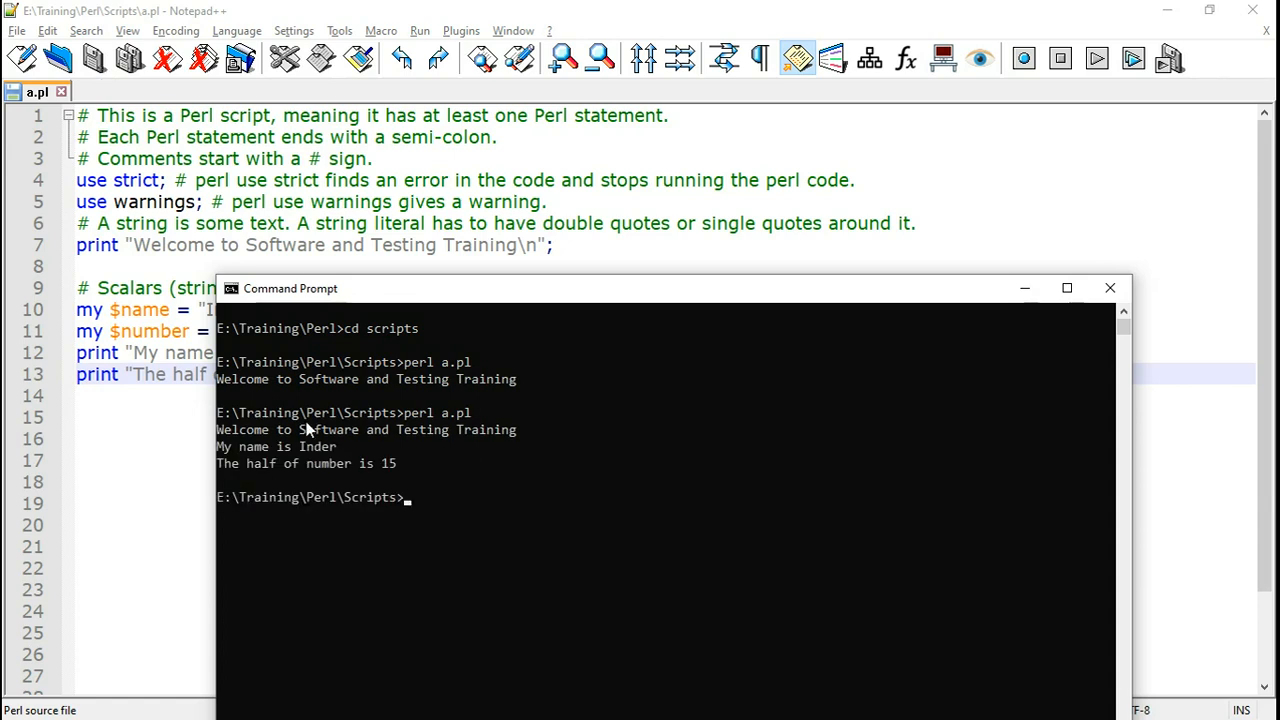
mouse_move(324, 464)
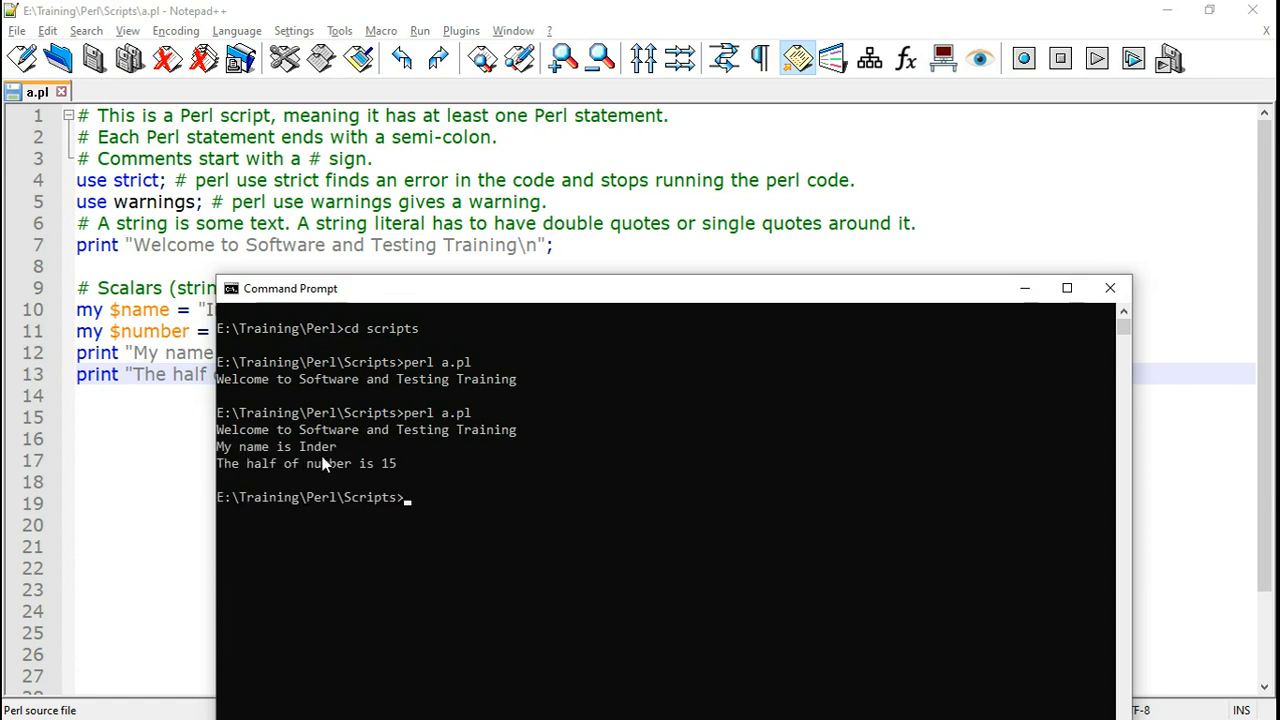
mouse_move(362, 480)
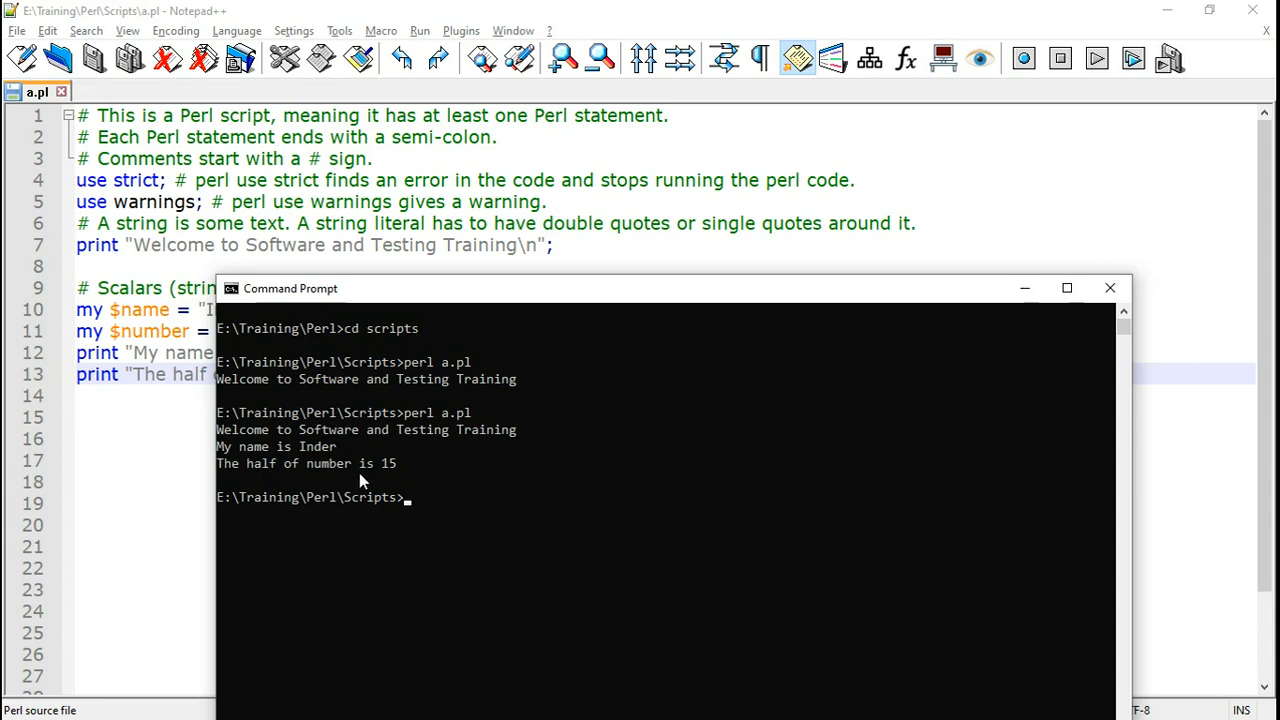
mouse_move(398, 480)
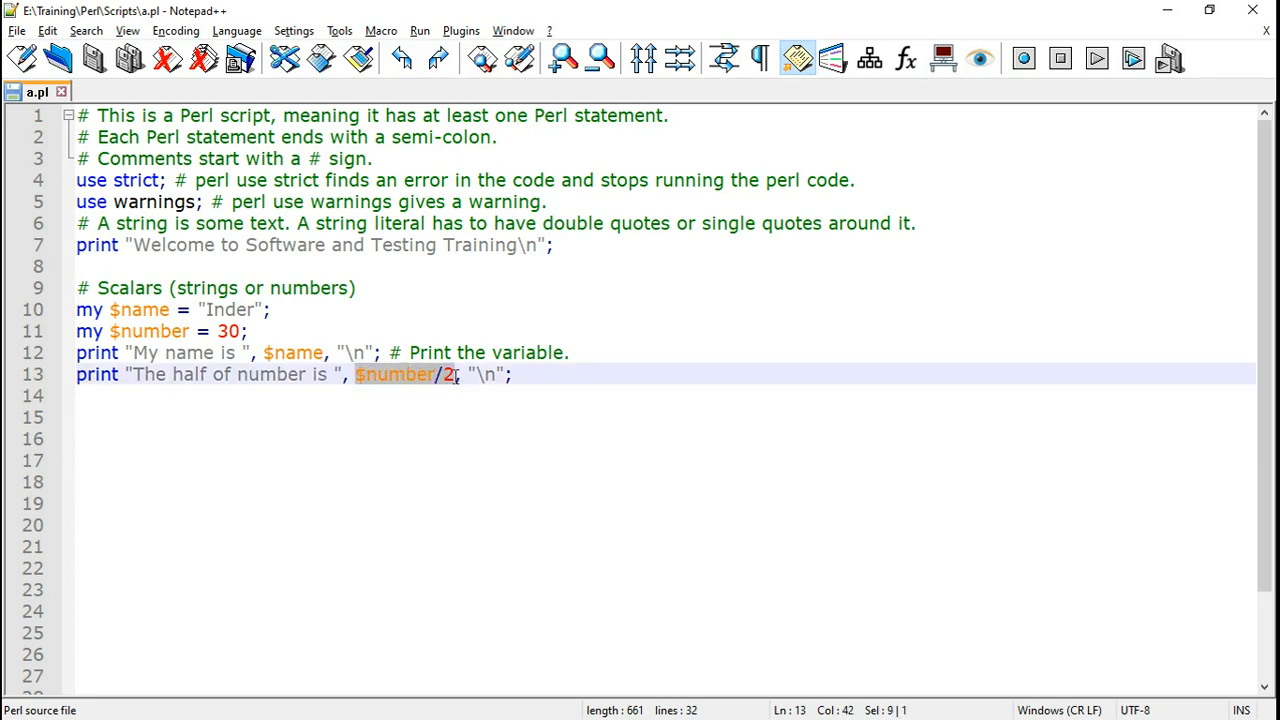
- Declare my $string1 = "abc" and an if (eq) block printing "The two strings are the same."
left_click(212, 414)
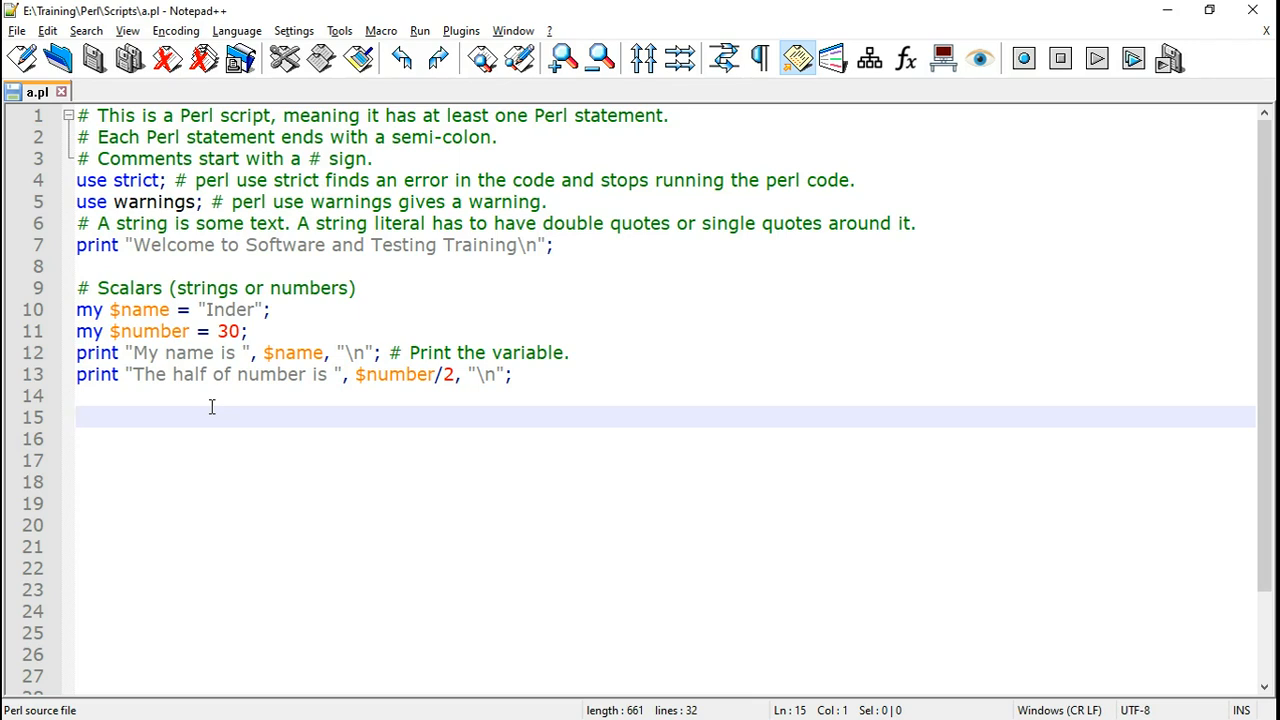
type("my $string1 = \"abc\";")
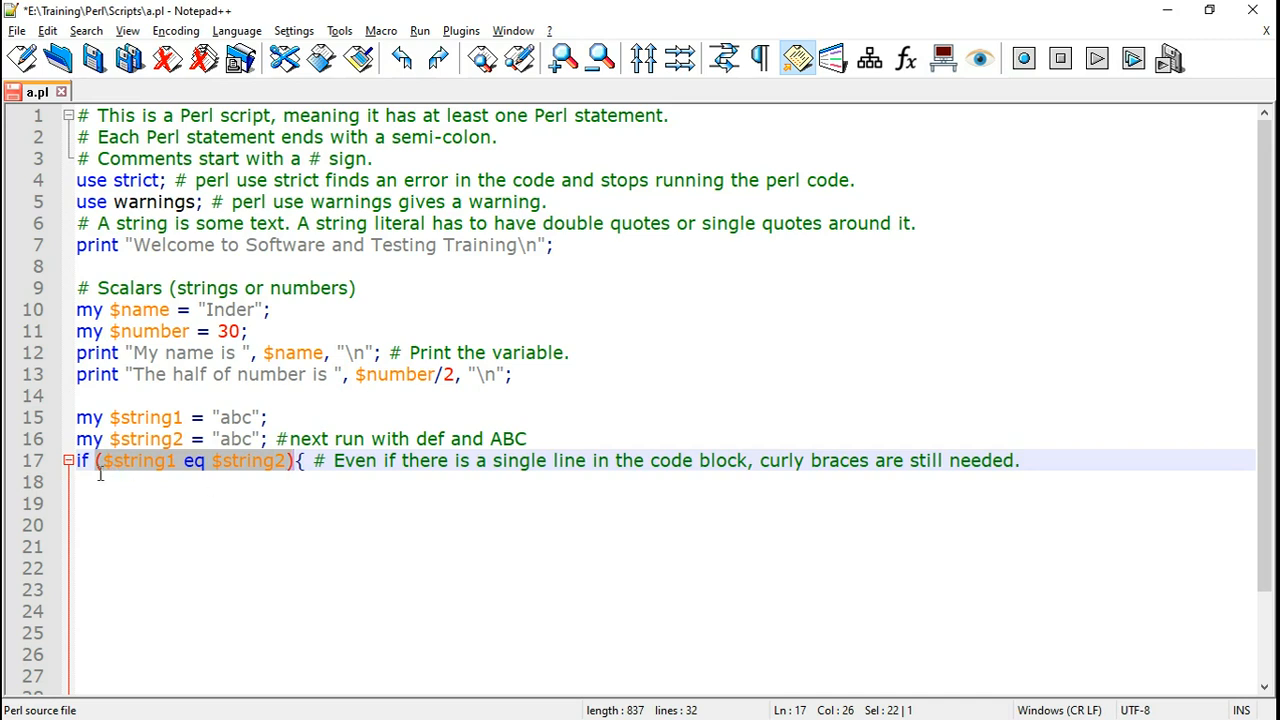
mouse_move(200, 476)
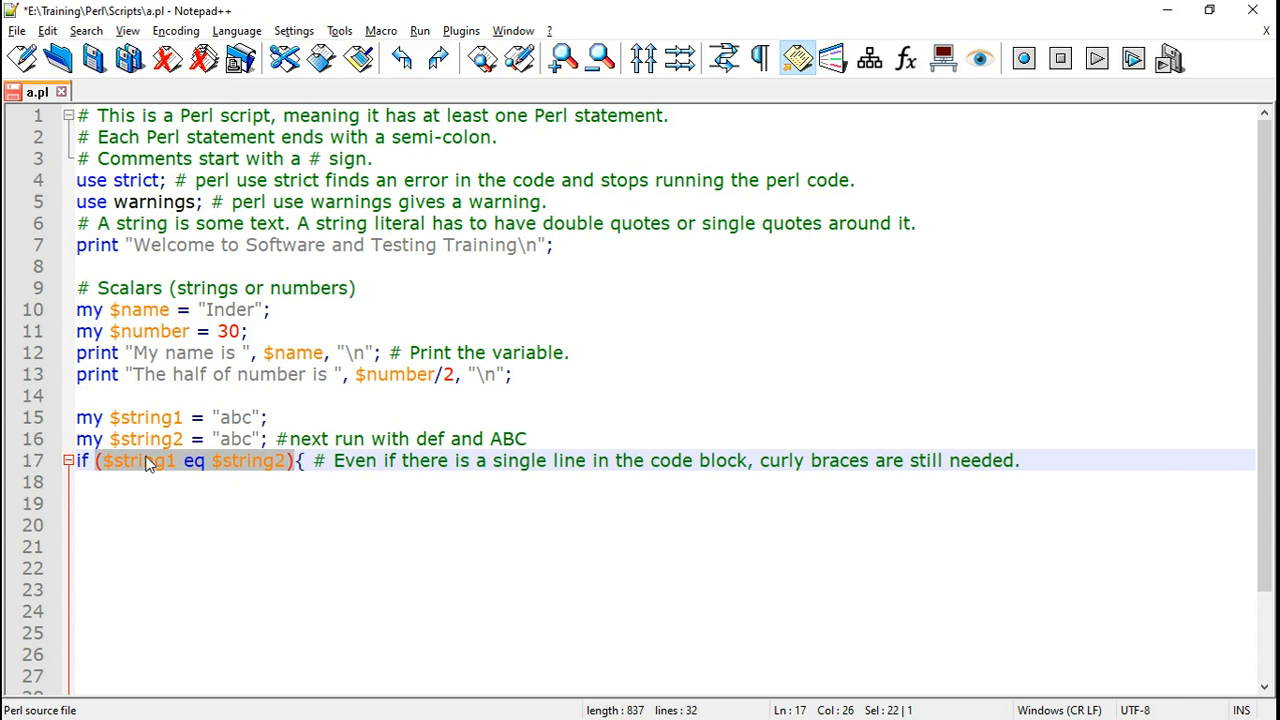
mouse_move(236, 470)
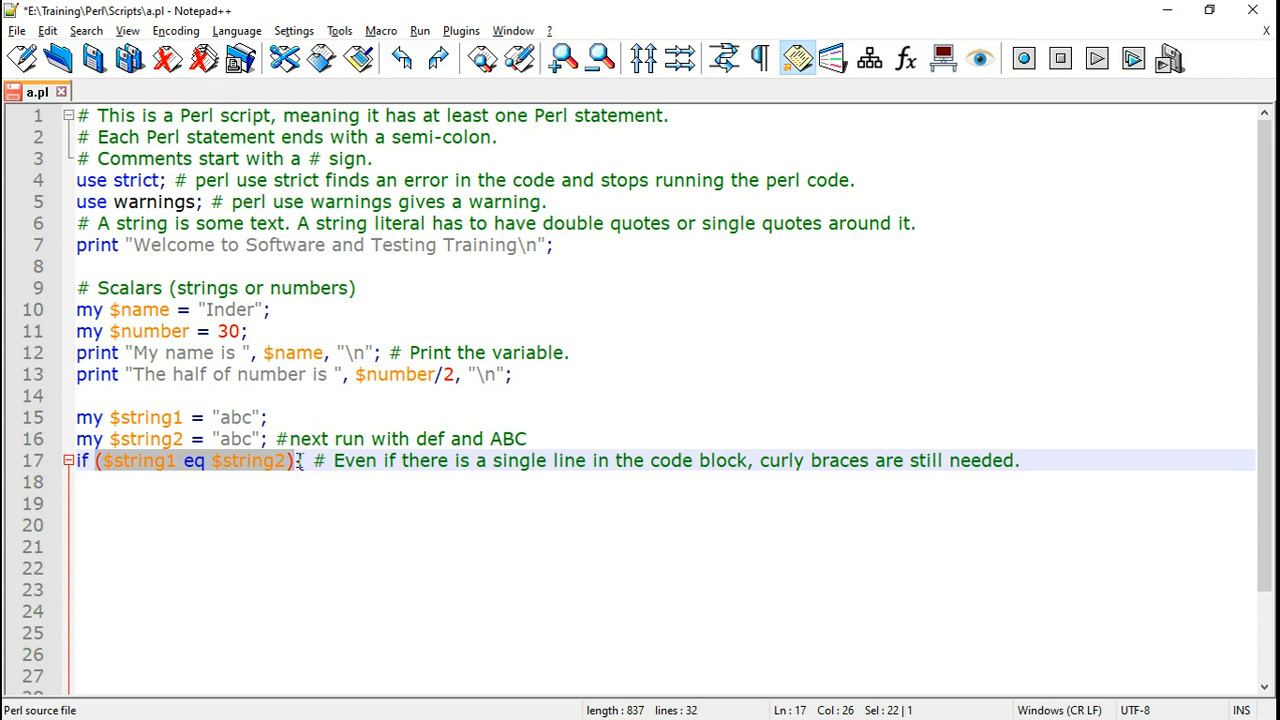
type("print \"The two strings are the same.\",\"\\n\";")
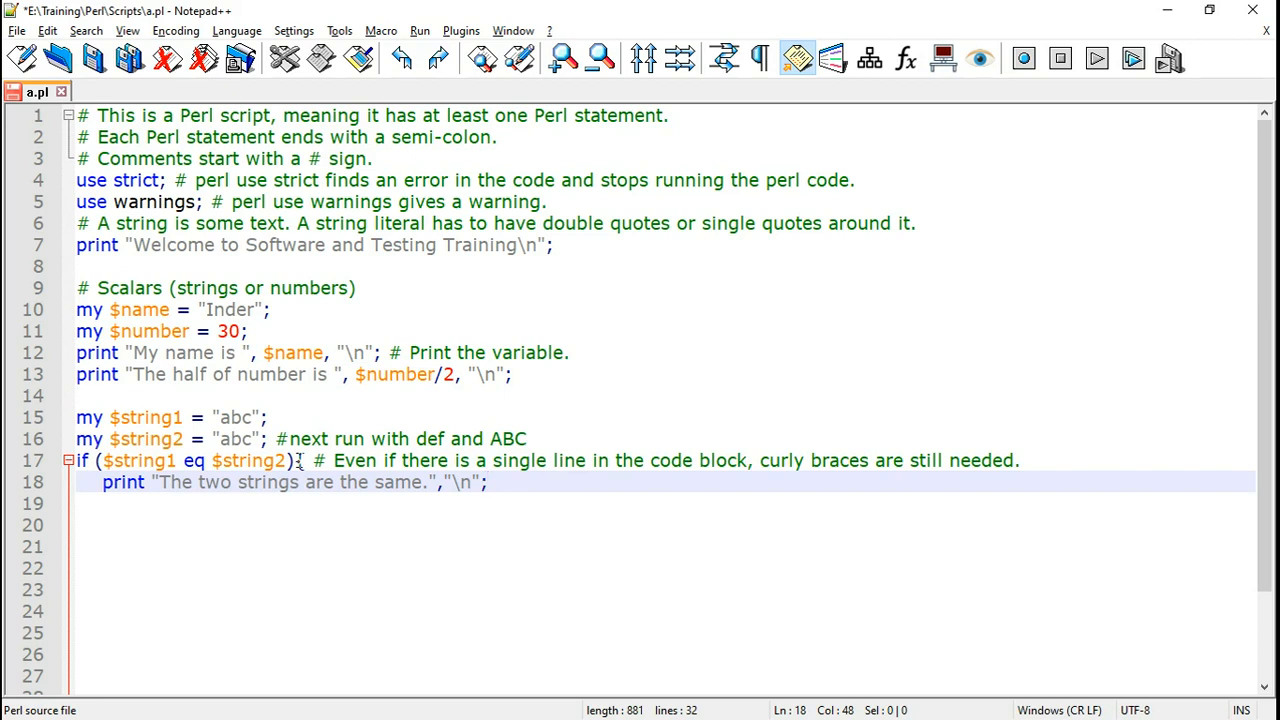
type("}")
left_click(662, 526)
type("elsif ($string1 le $string2){")
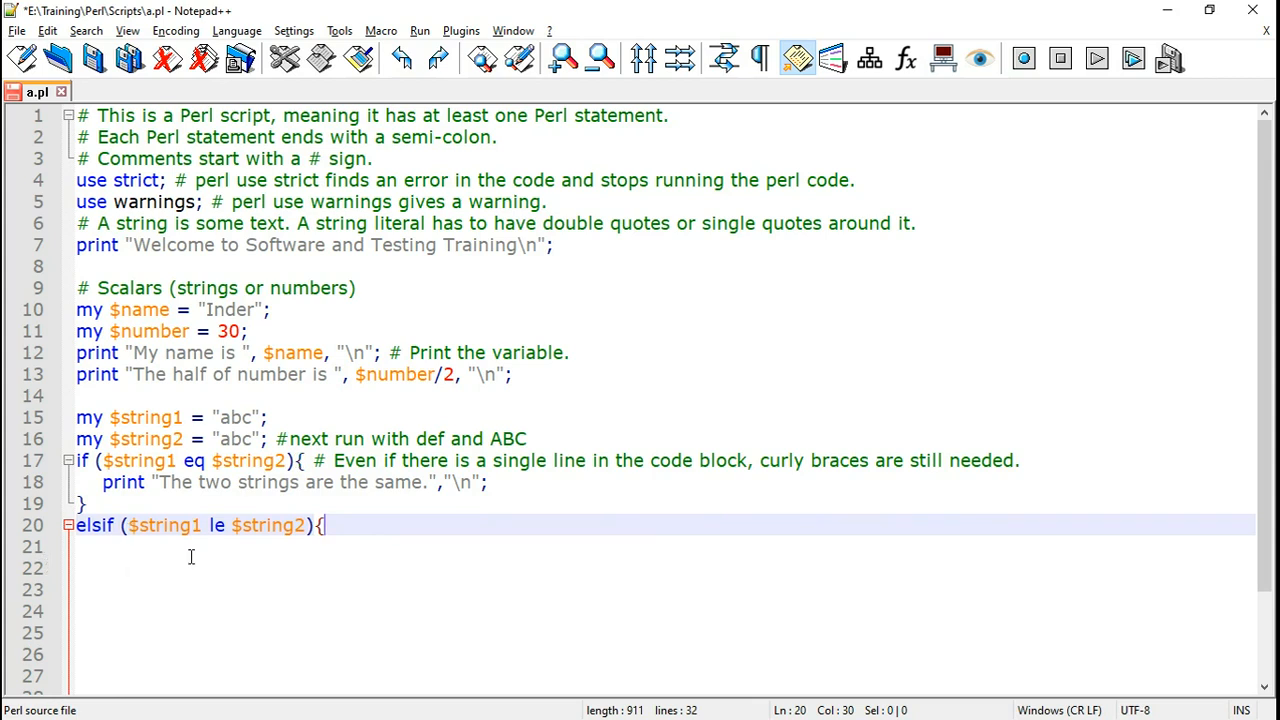
mouse_move(226, 540)
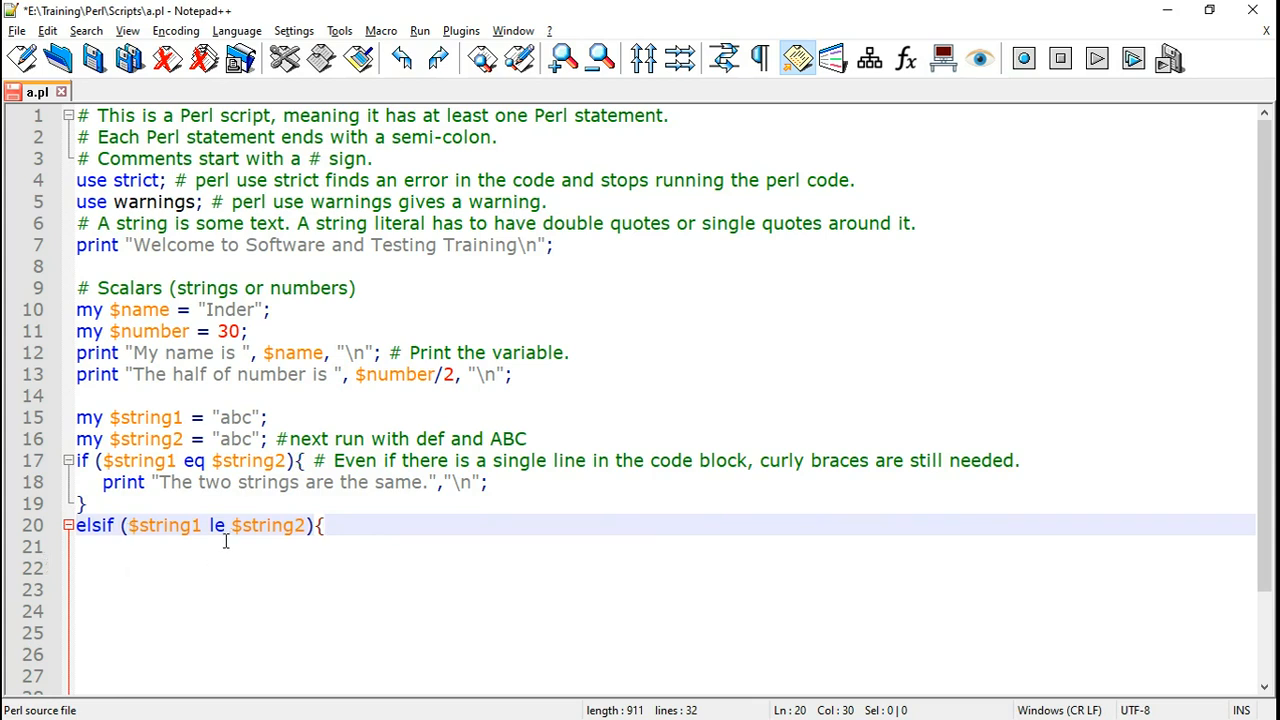
- Add the elsif (le) branch printing "$string1 is smaller than $string2" and an else printing greater than
type("print \"$string1 is smaller than $string2\\n\"; # The variable name even can be used inside the string.")
left_click(662, 568)
type("}")
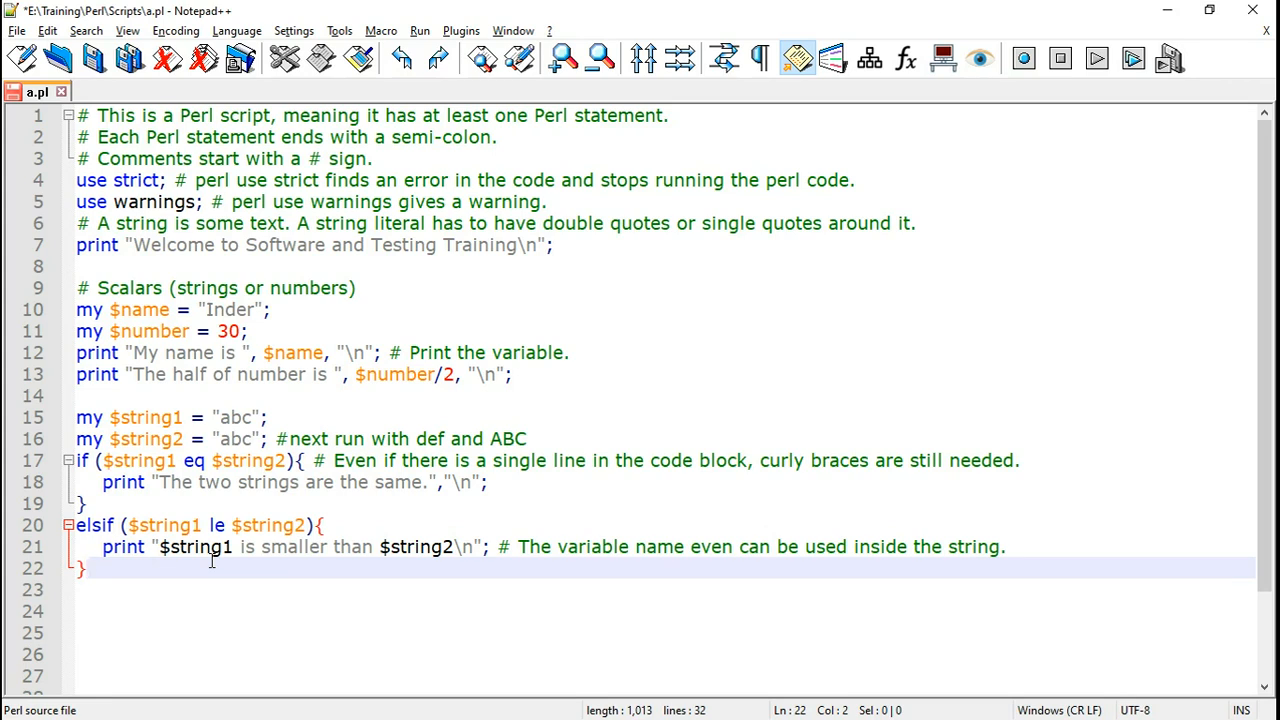
type("else {")
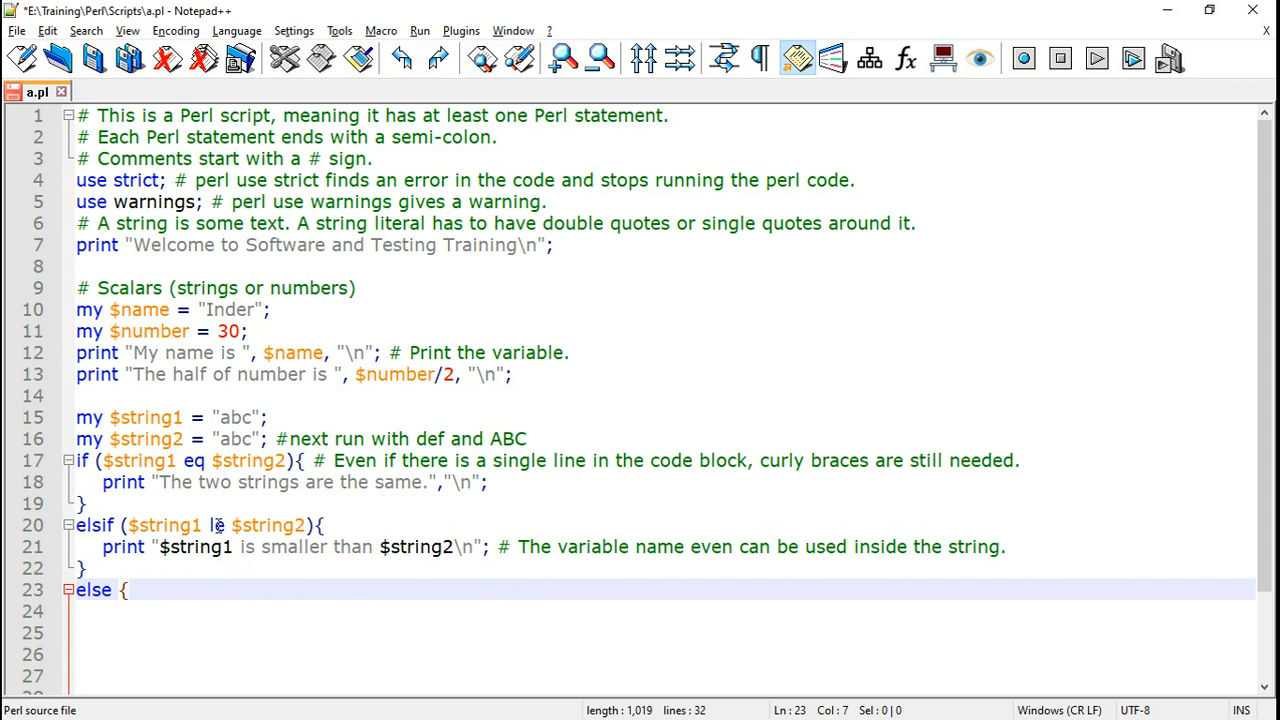
type("print \"$string1 is greater than $string2\\n\";")
left_click(666, 634)
type("}")
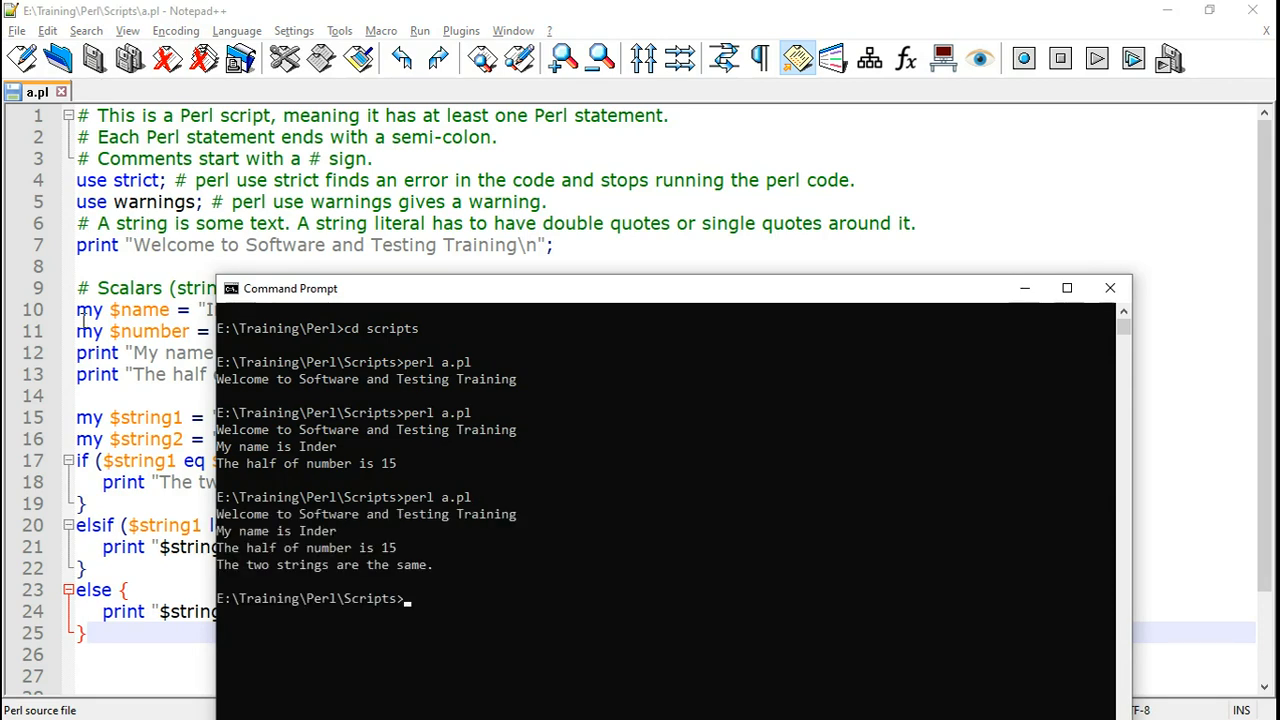
mouse_move(404, 588)
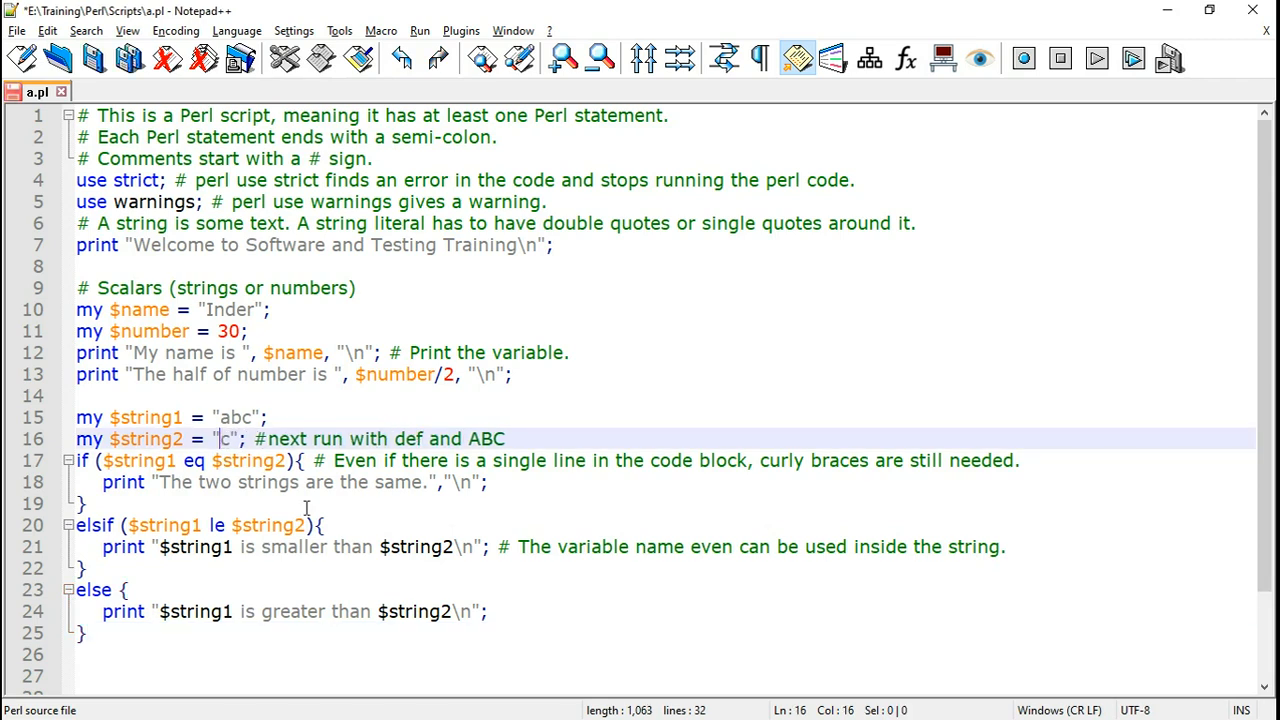
- Set $string2's value to "def"
type("def")
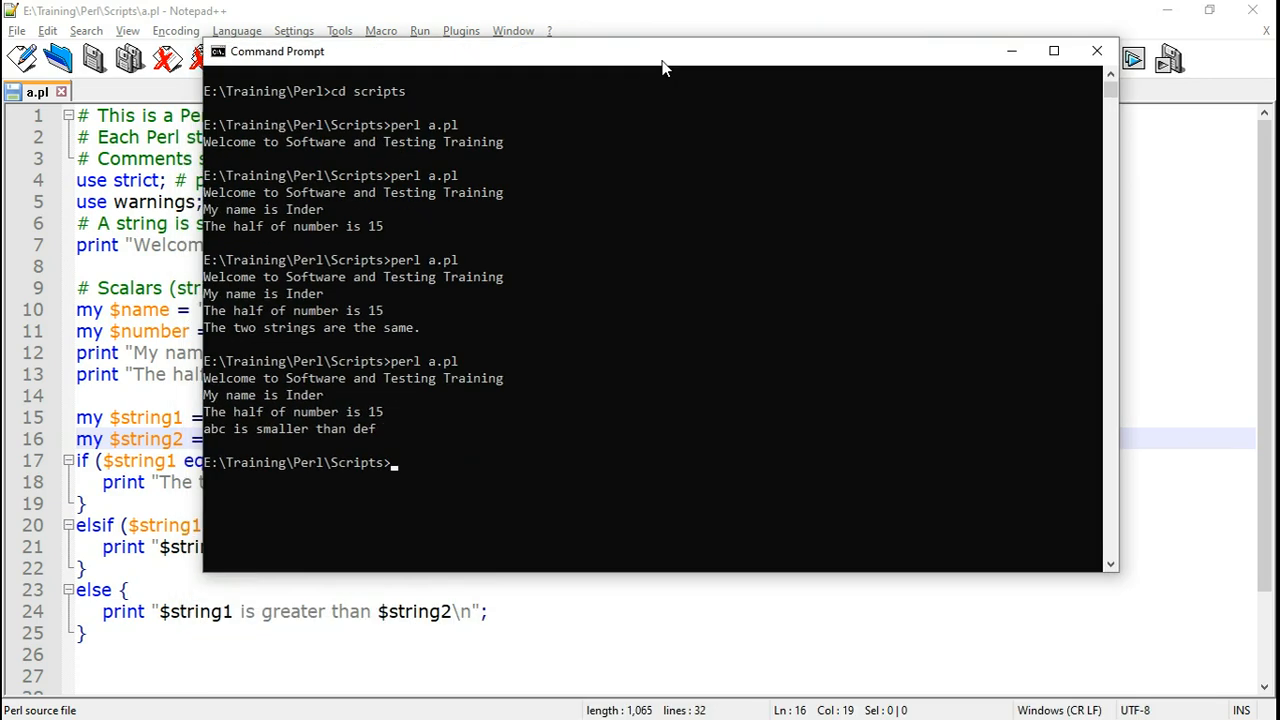
mouse_move(248, 440)
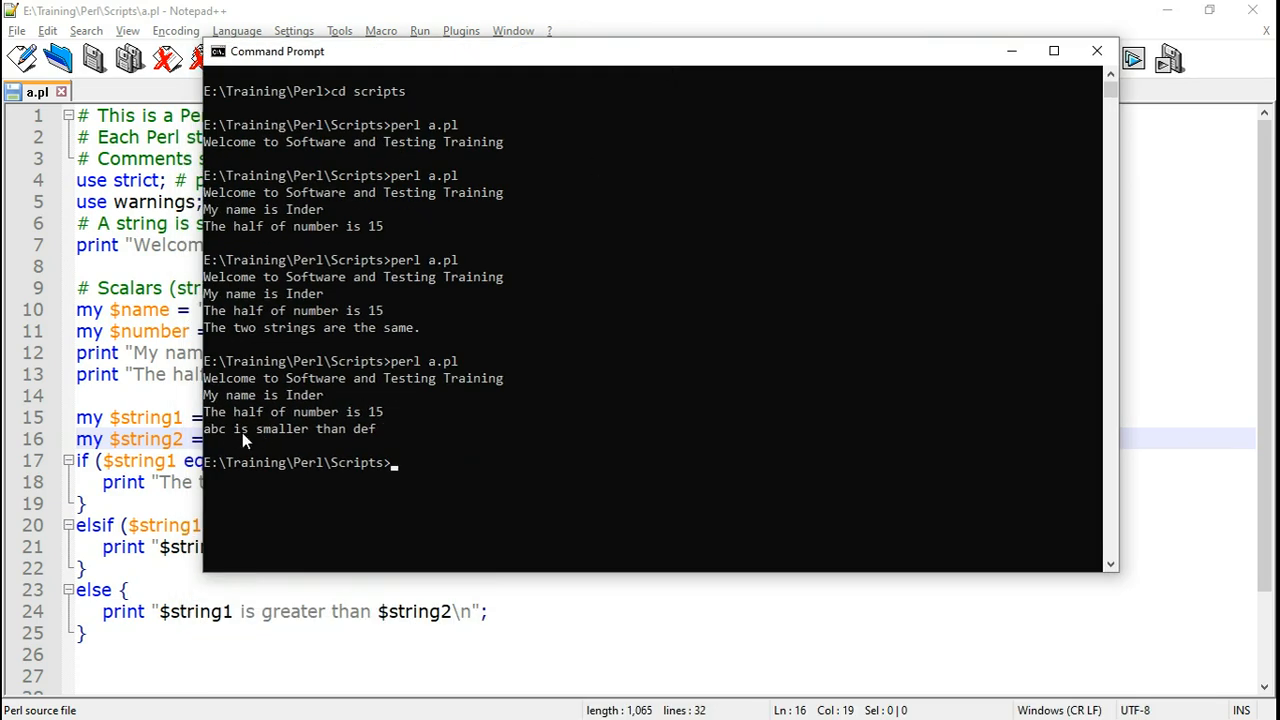
mouse_move(360, 444)
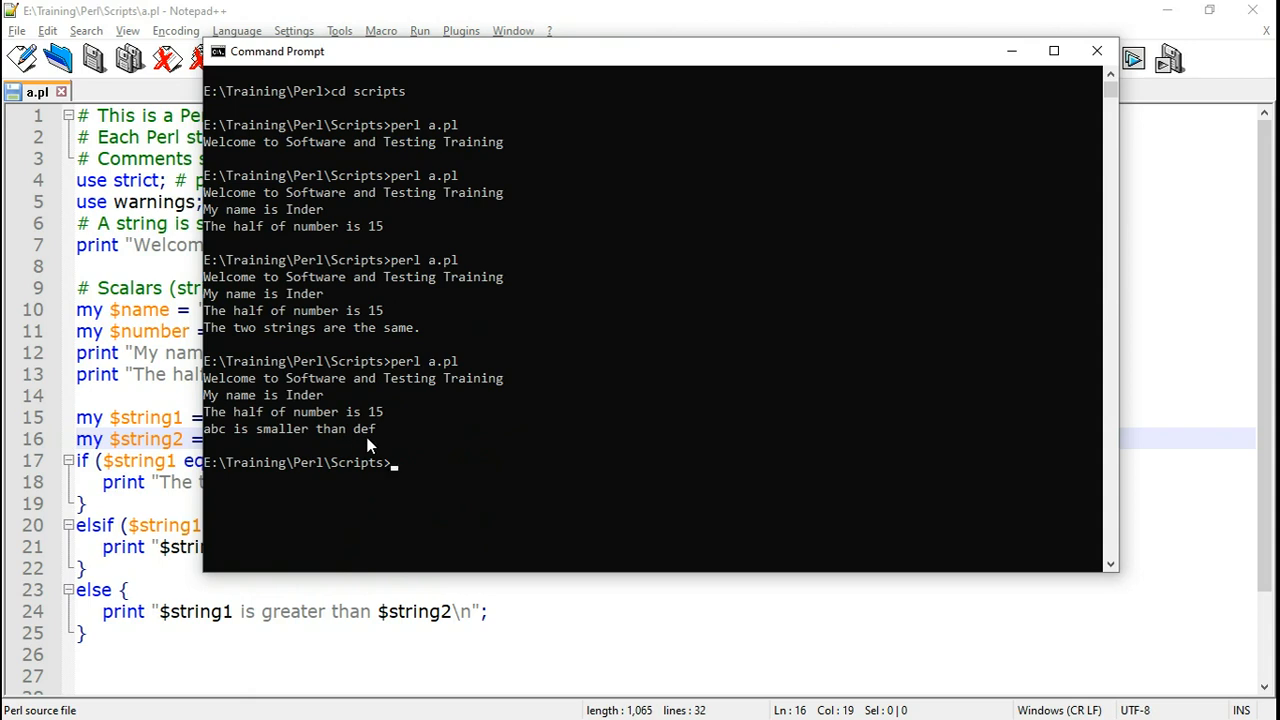
- Return to the Notepad++ window after the rerun prints abc is smaller than def
left_click(1096, 52)
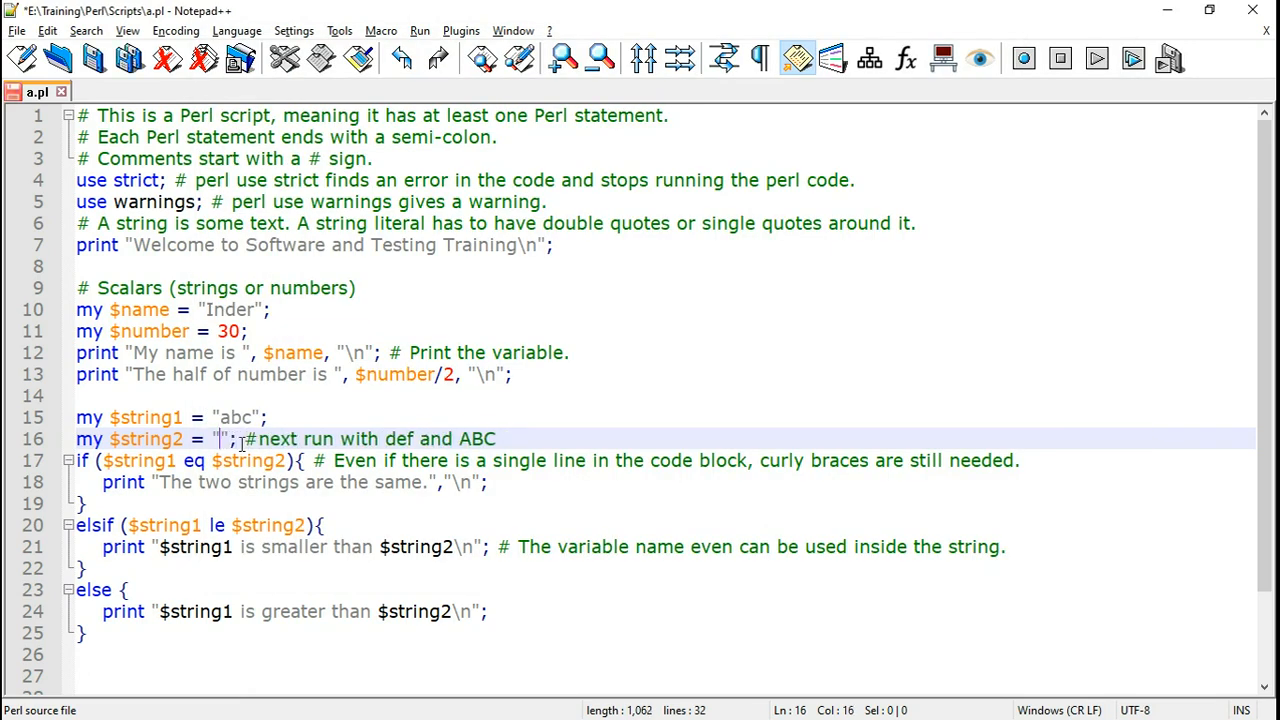
- Set $string2's value to uppercase "ABC", dismissing the autocomplete popup
type("ABC")
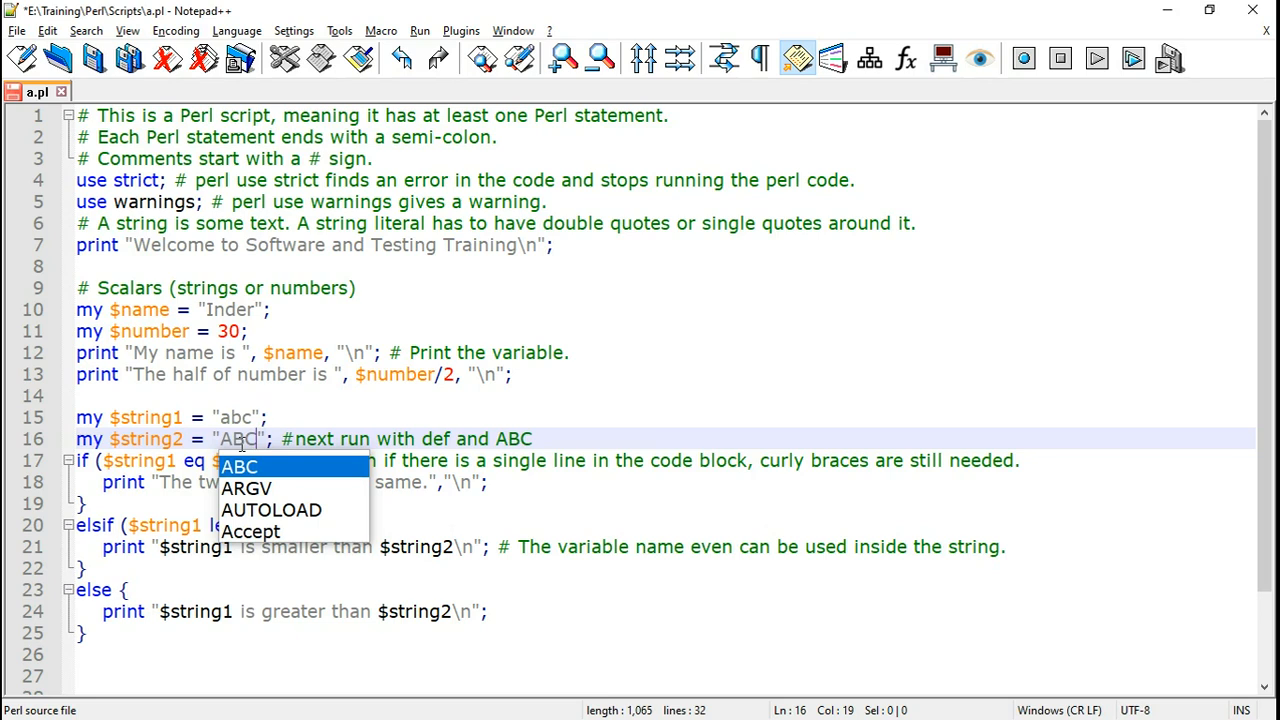
left_click(236, 418)
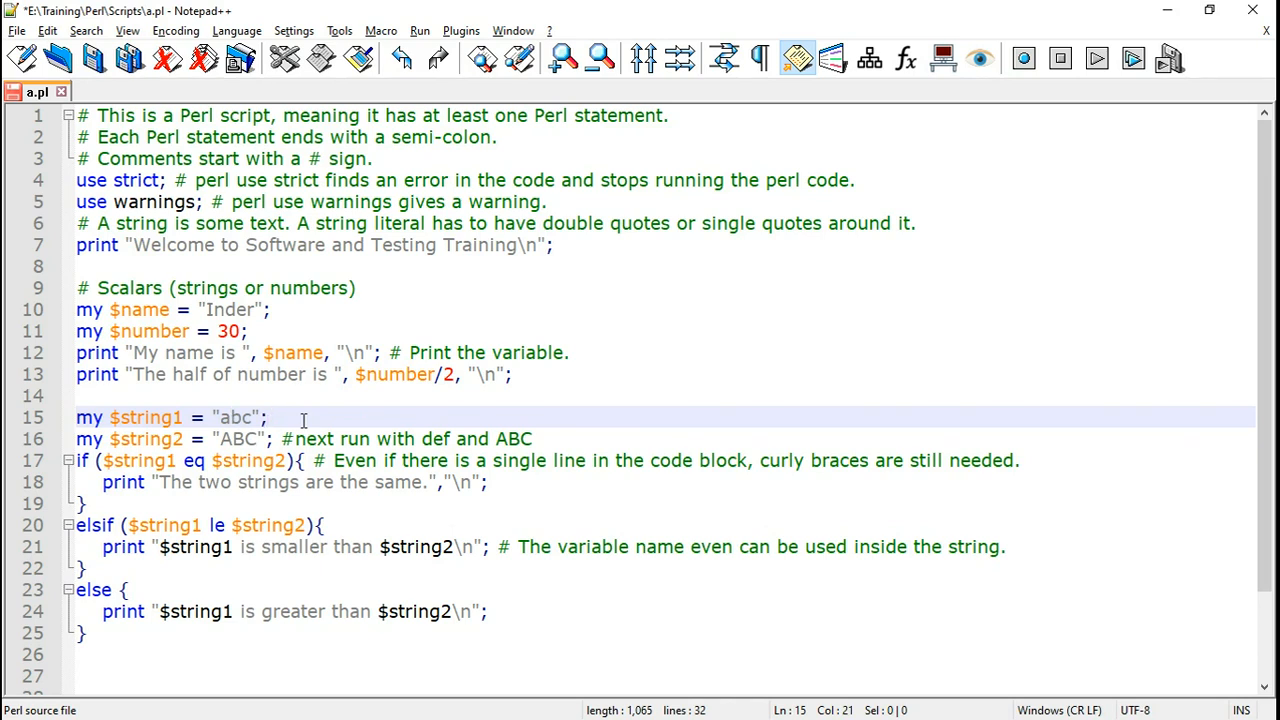
left_click(268, 418)
type("cls")
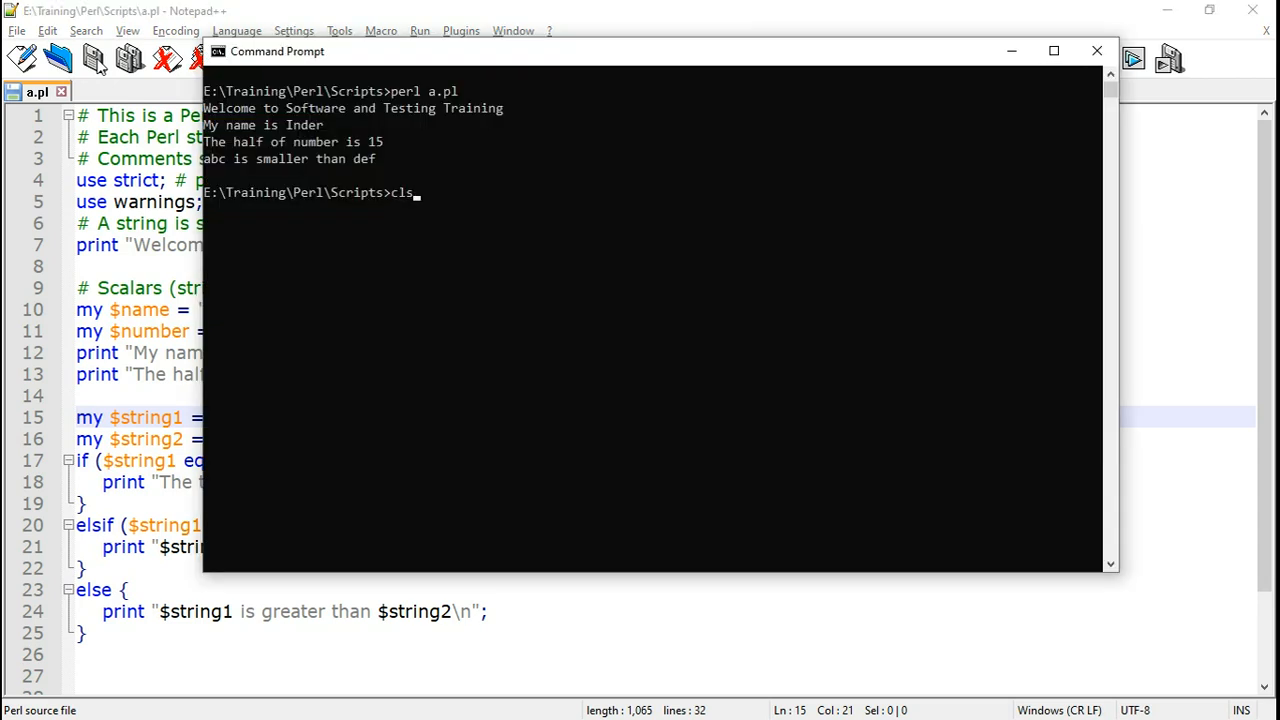
- Clear the console with cls and rerun perl a.pl, printing "abc is greater than ABC"
key("enter")
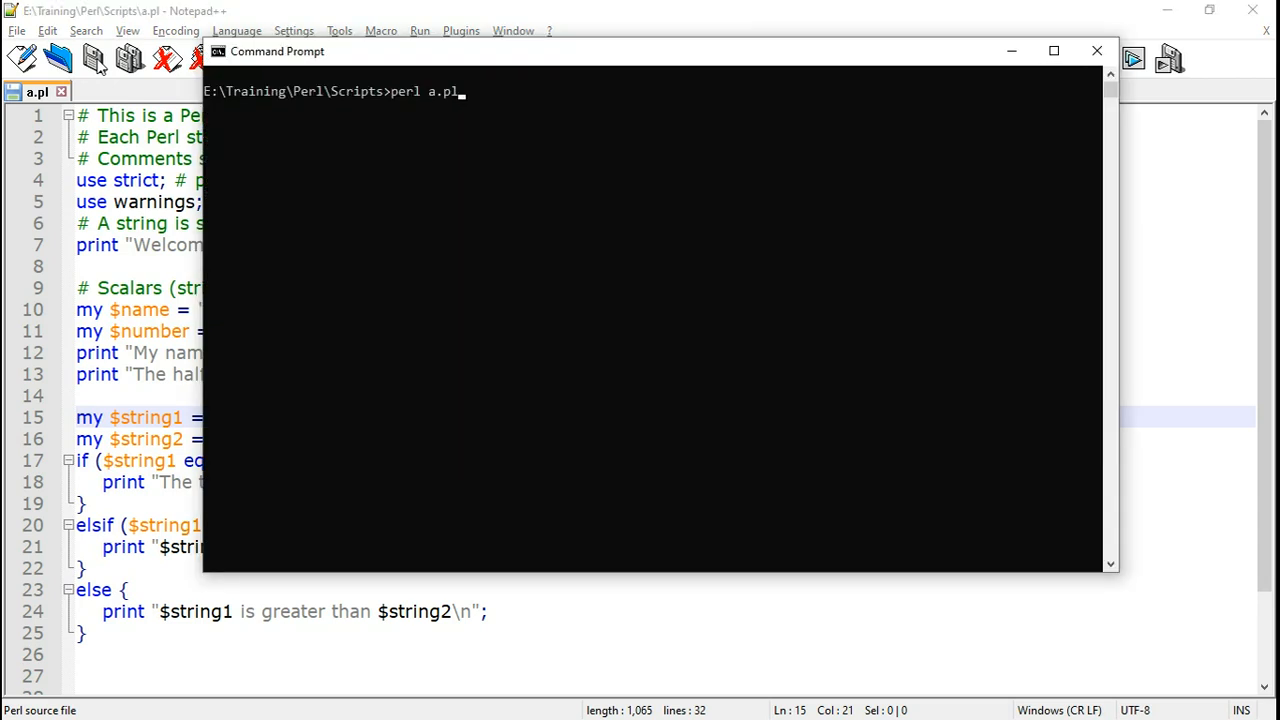
key("enter")
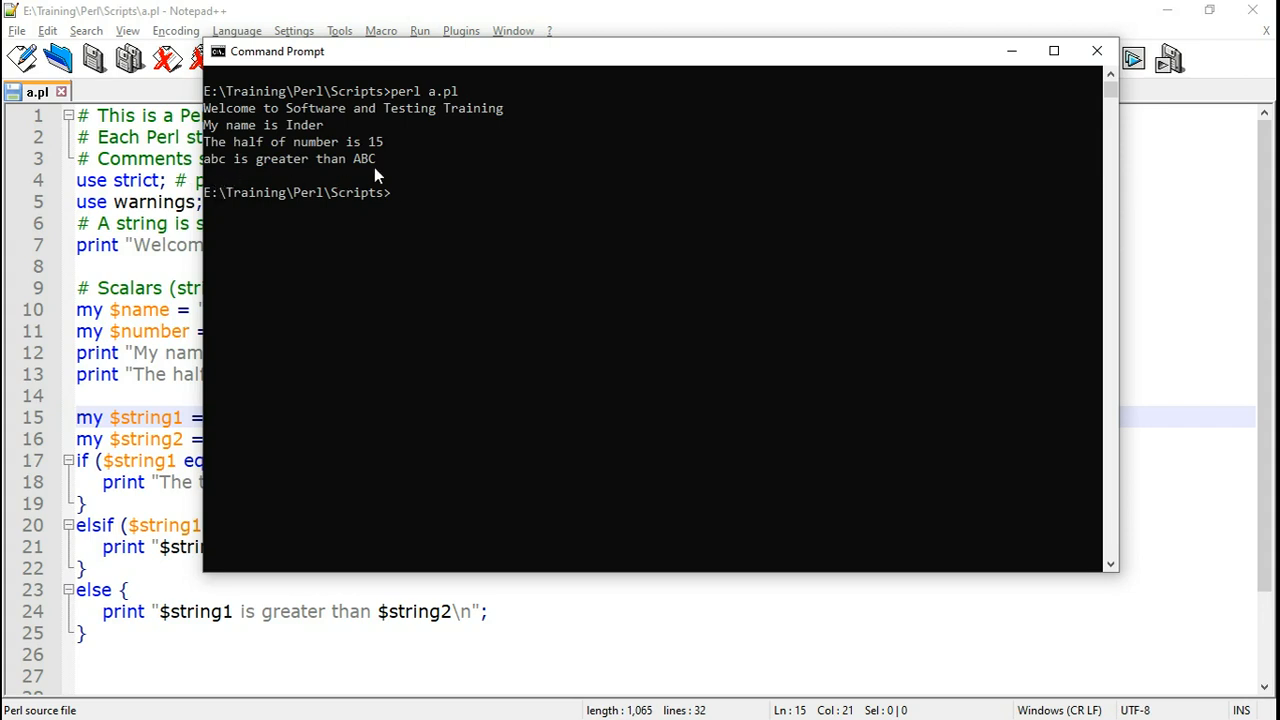
mouse_move(352, 184)
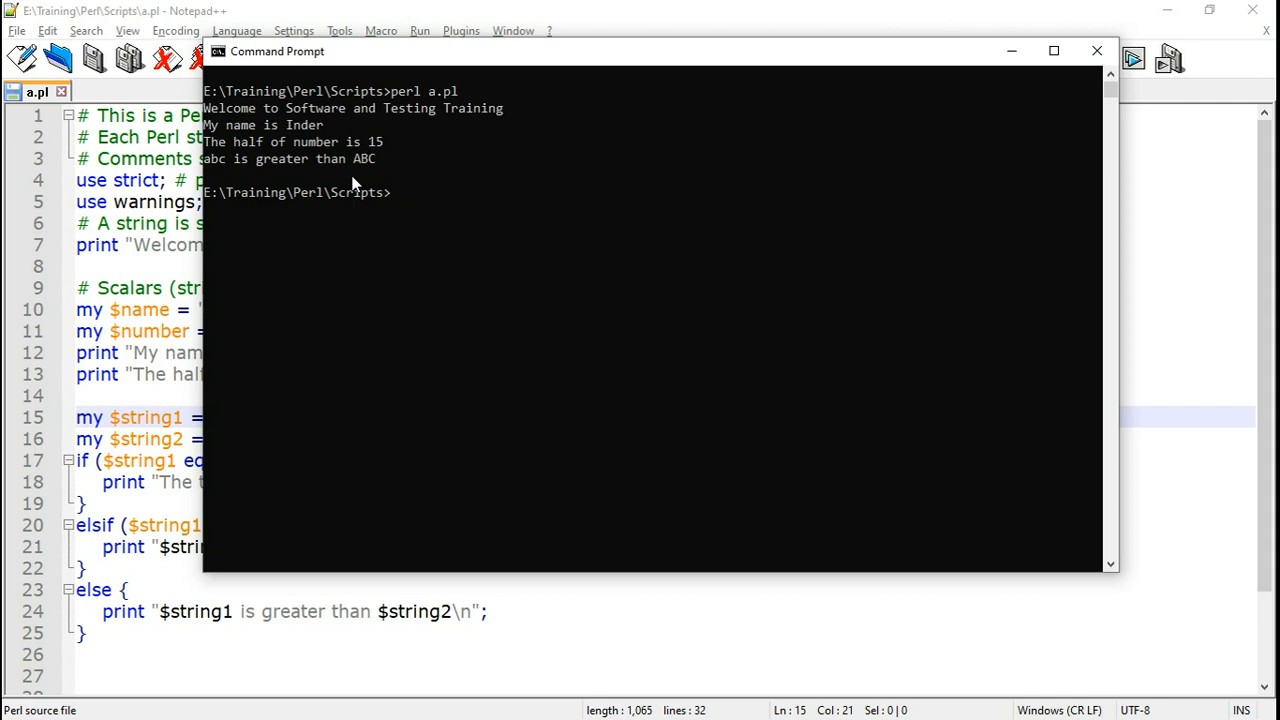
mouse_move(370, 170)
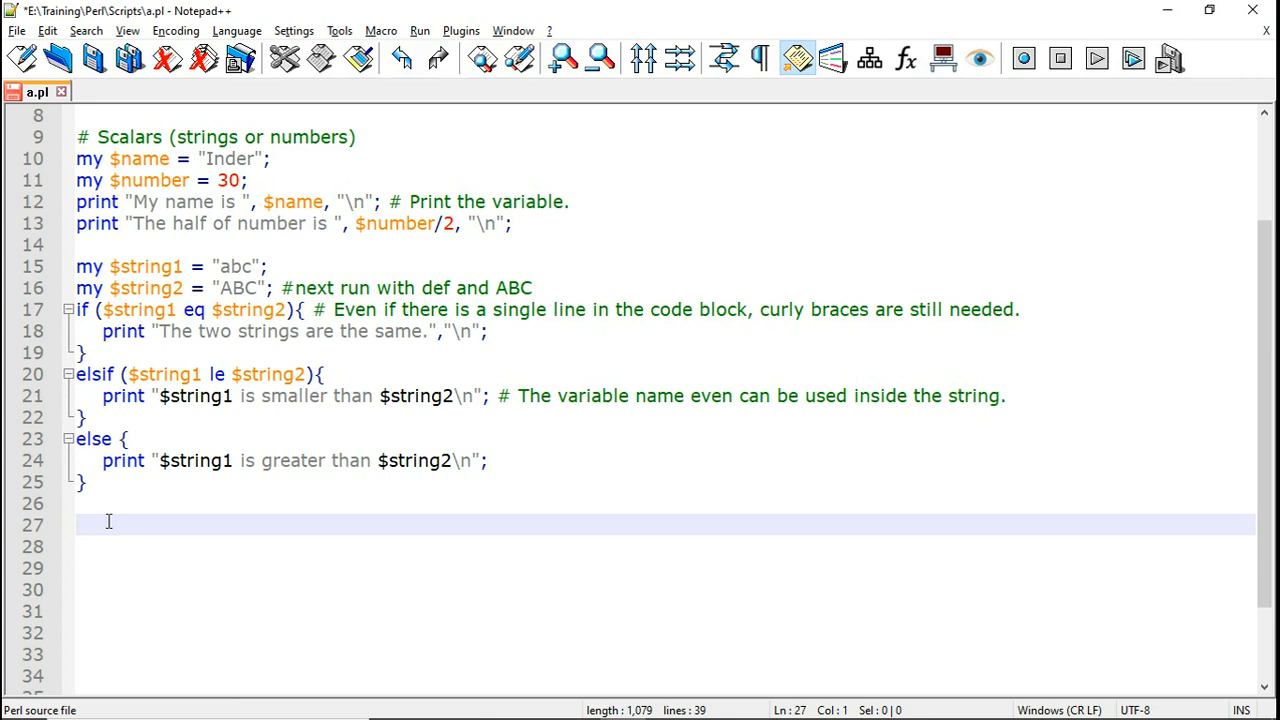
- Add if (!("abc" eq "def")) printing "The two strings are different.\n"
type("if (!(\"abc\" eq \"def\")){")
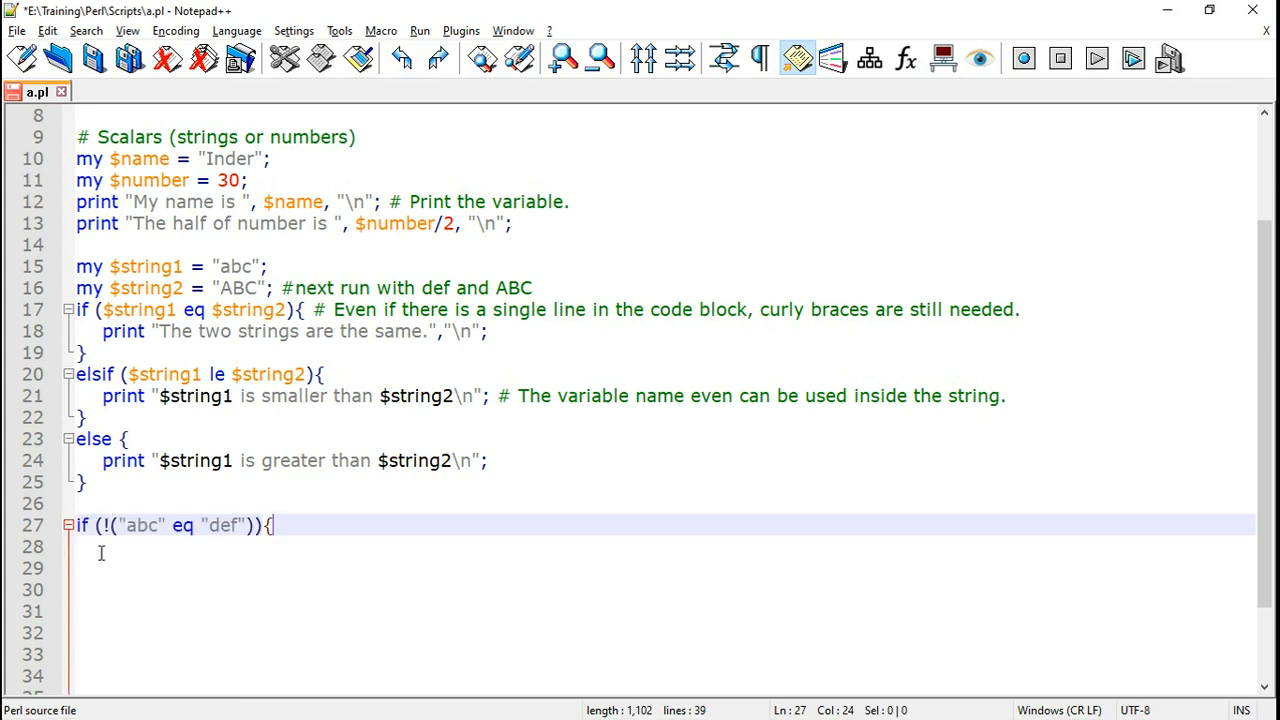
mouse_move(204, 528)
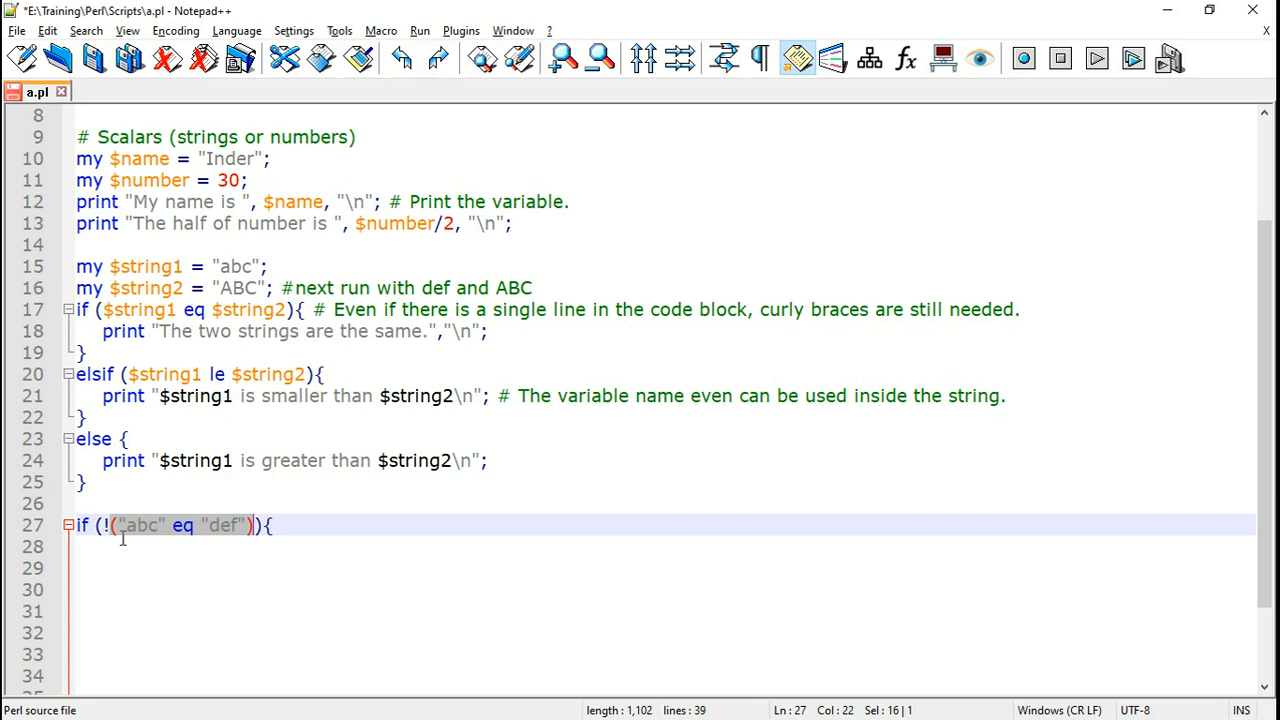
left_click(108, 524)
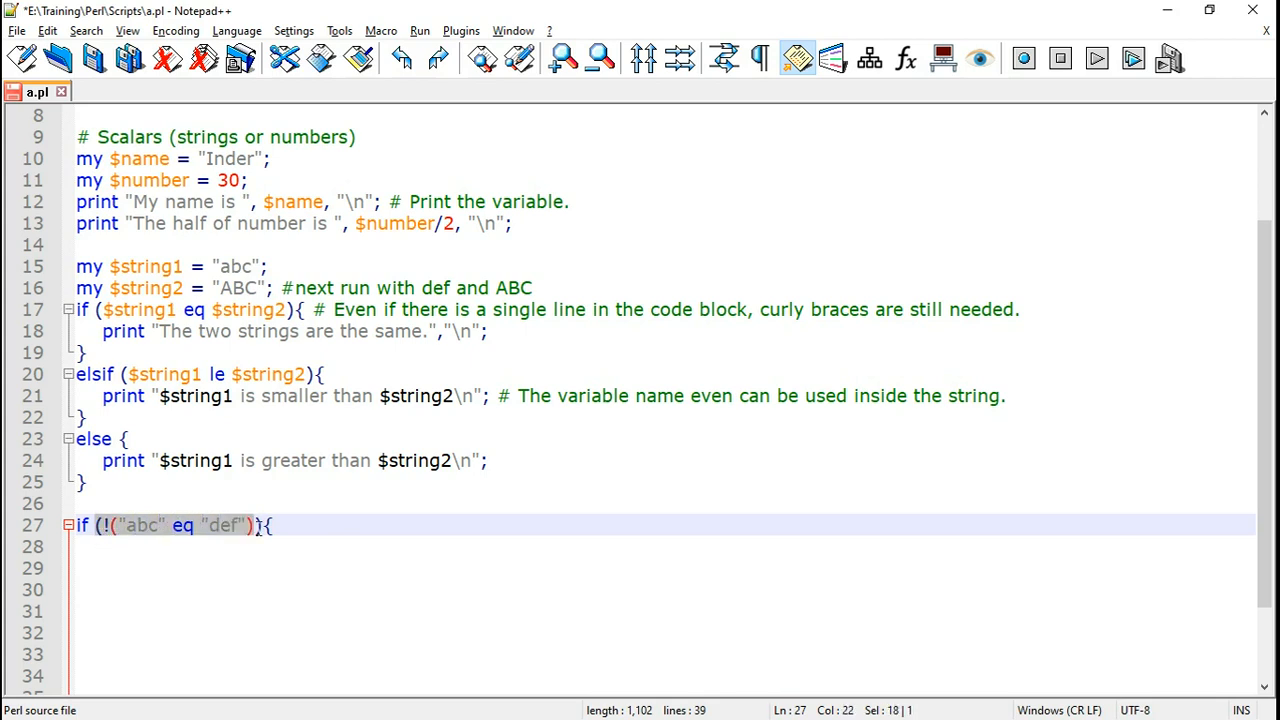
type(")")
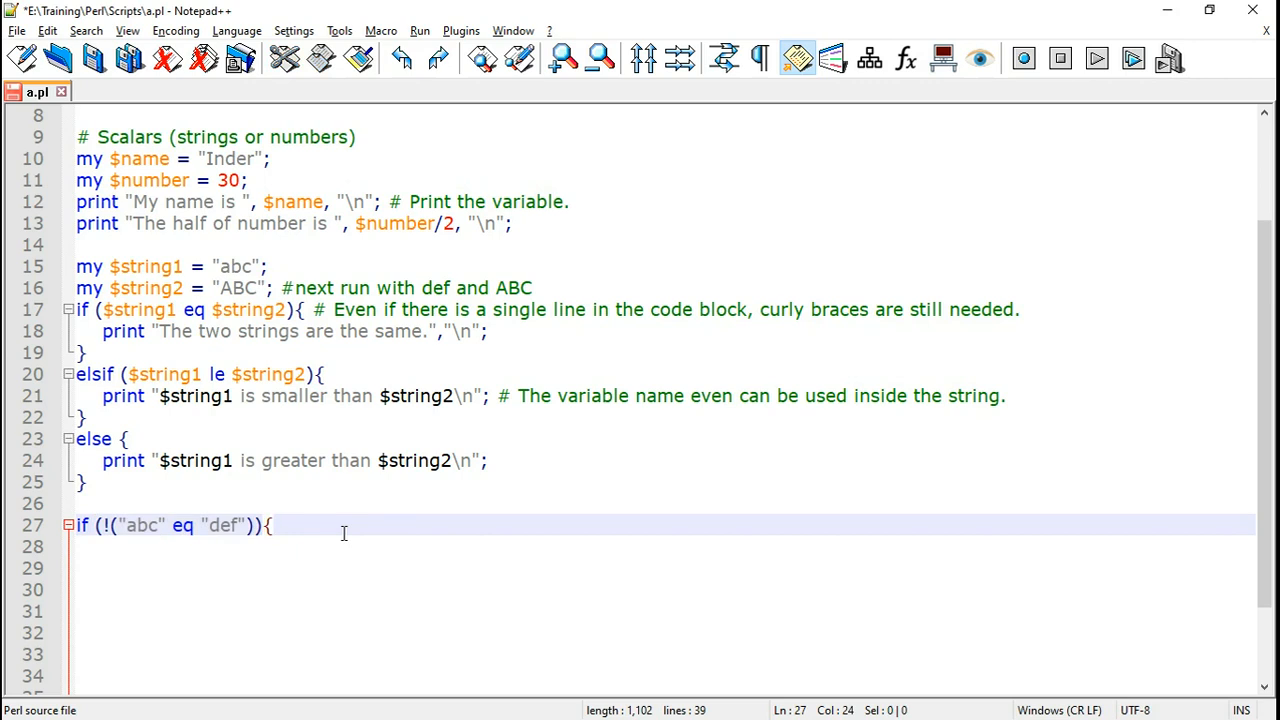
type("print \"The two strings are different.\\n\";")
left_click(662, 568)
type("}")
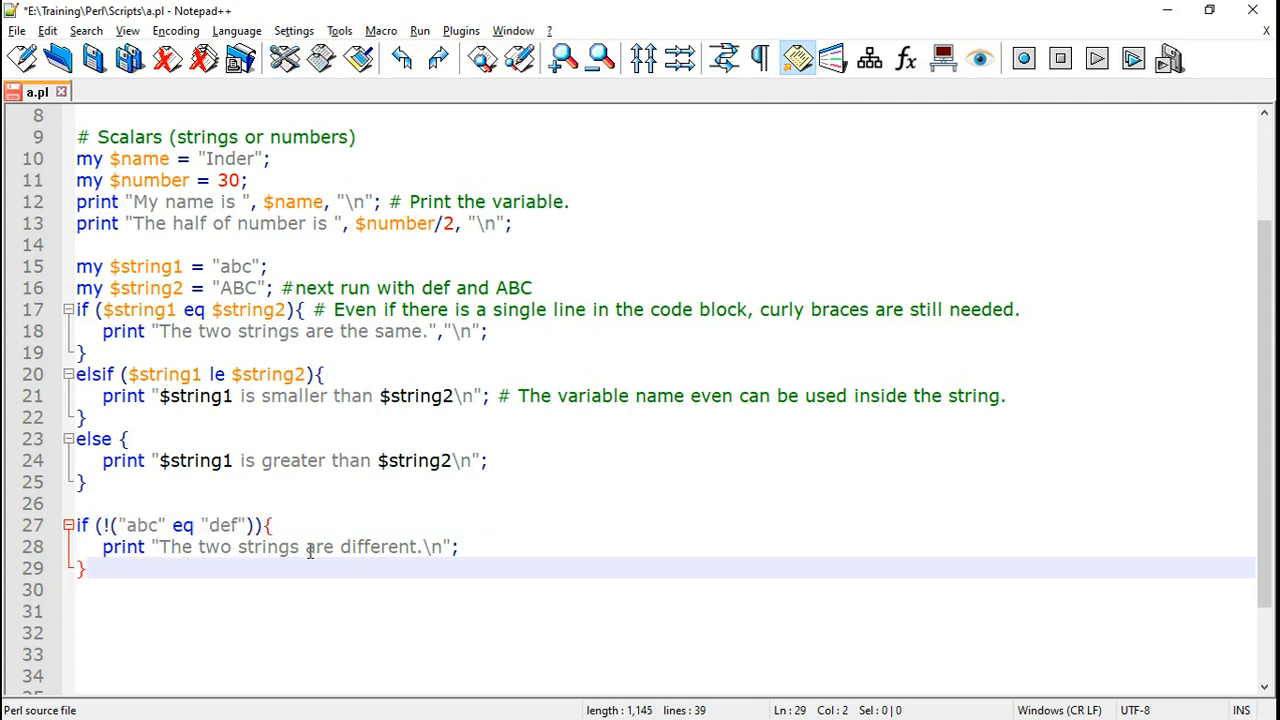
- Add the else branch printing "The two strings are the same.\n" and save a.pl
type("else{")
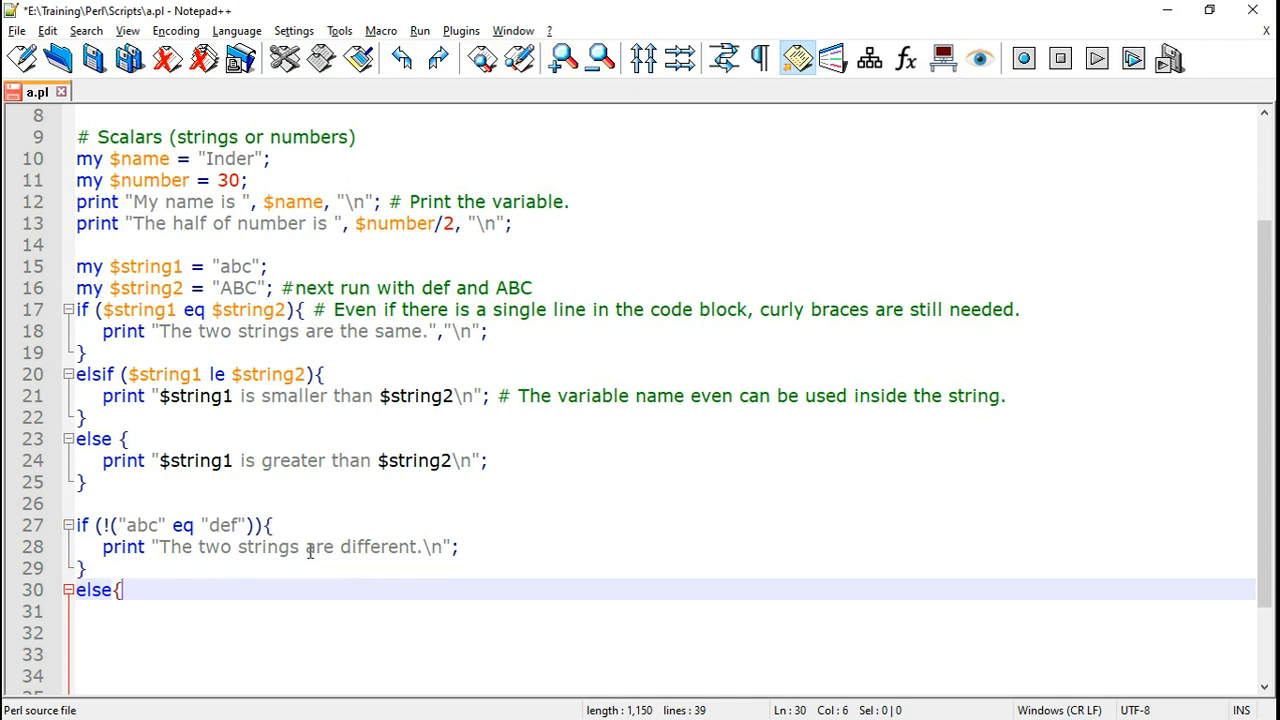
type("print \"The two strings are the same.\\n\";")
left_click(662, 632)
type("}")
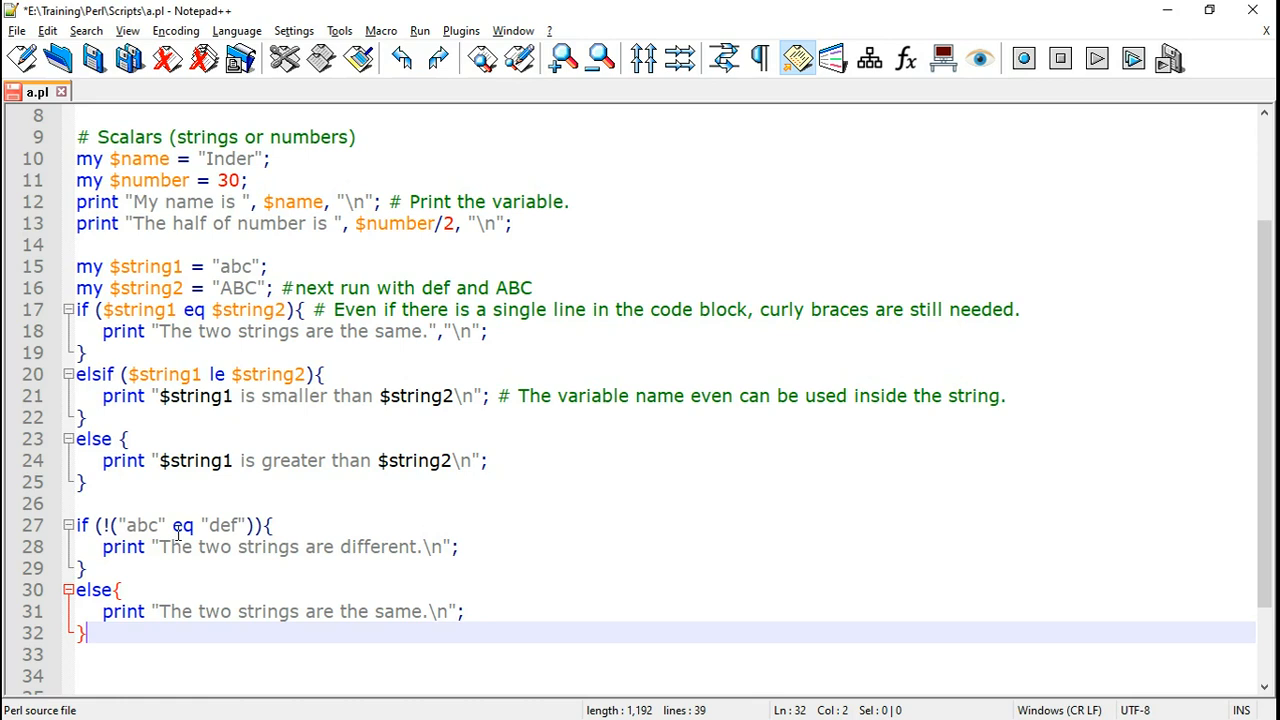
mouse_move(92, 58)
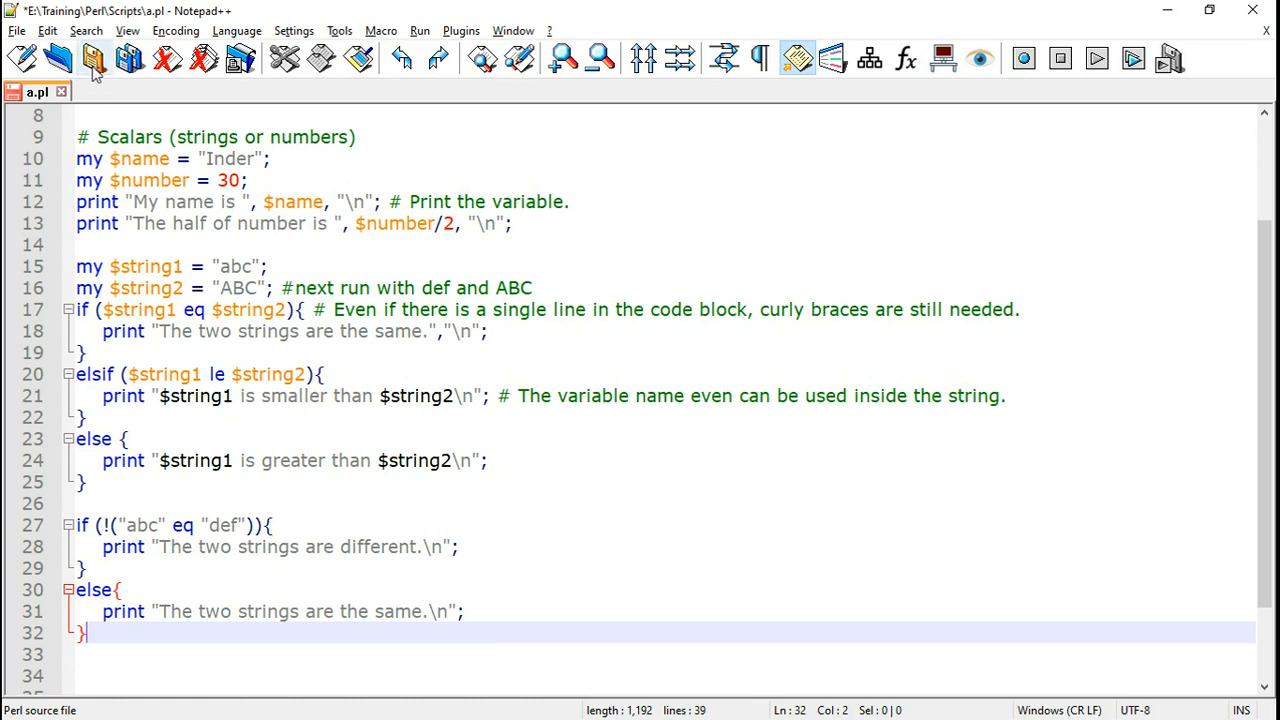
left_click(92, 58)
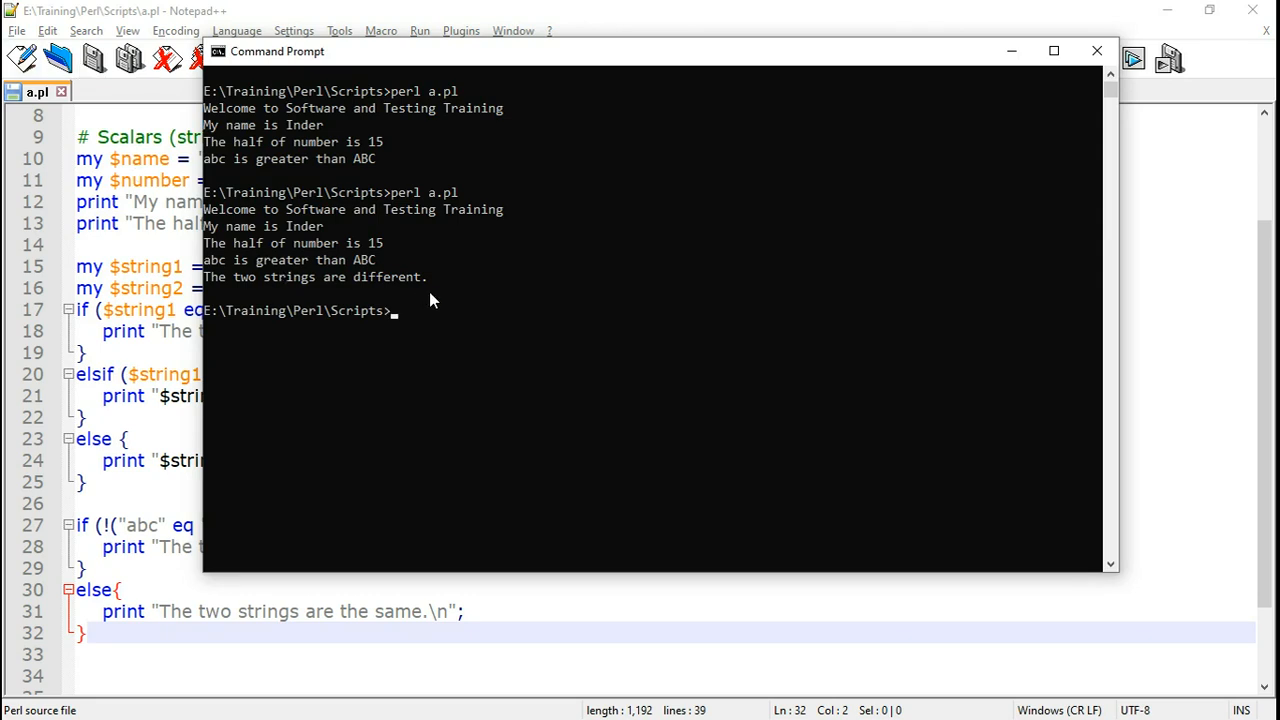
left_click(1096, 50)
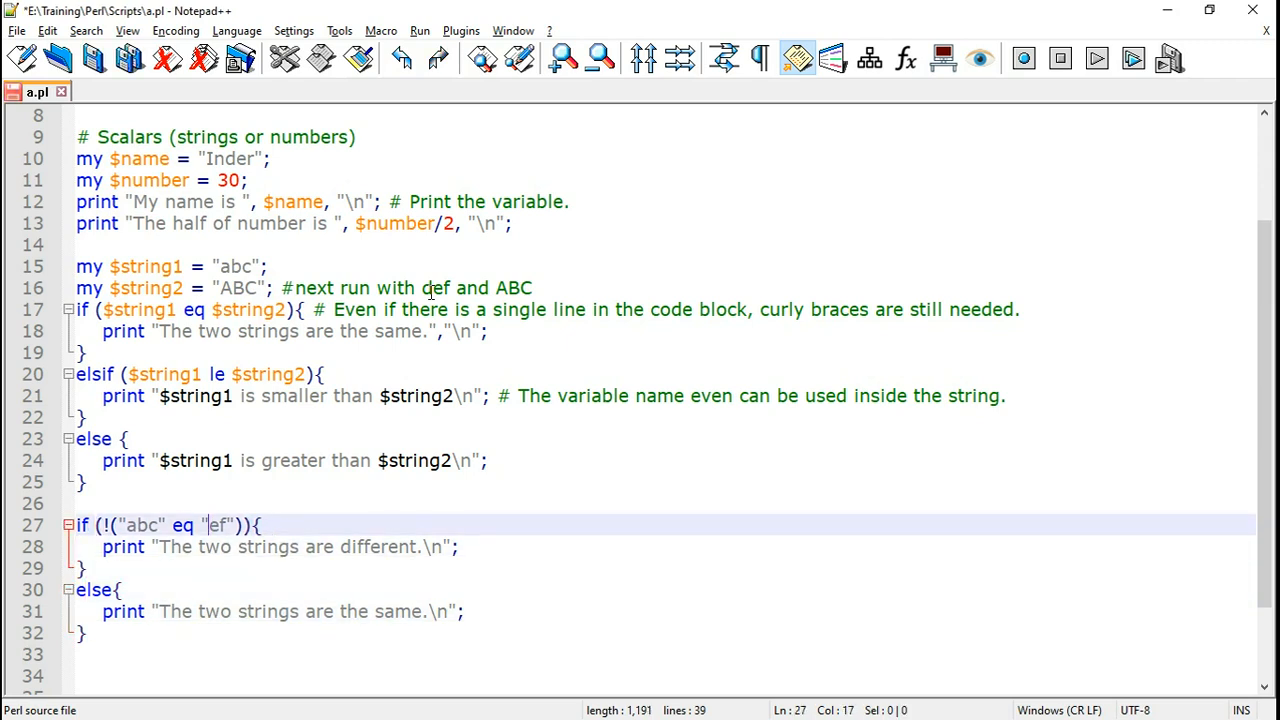
- Change "def" in the negated comparison toward "abc" so both strings match
type("a")
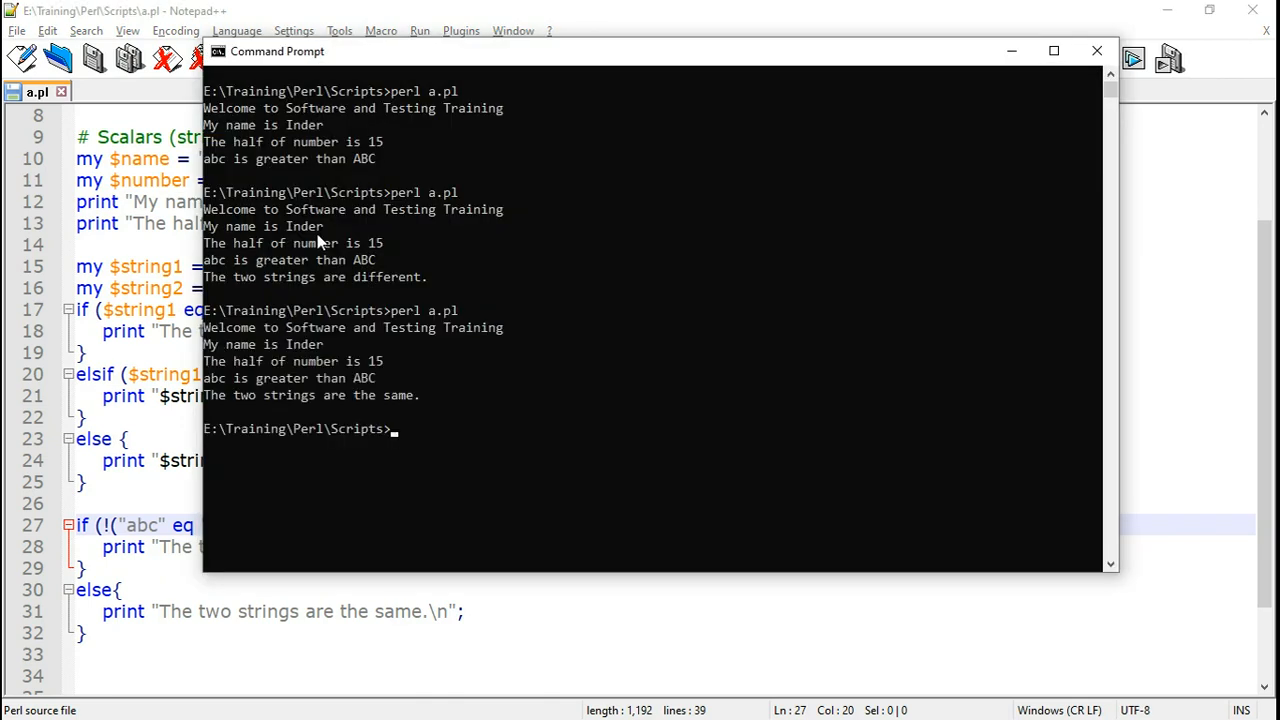
mouse_move(364, 418)
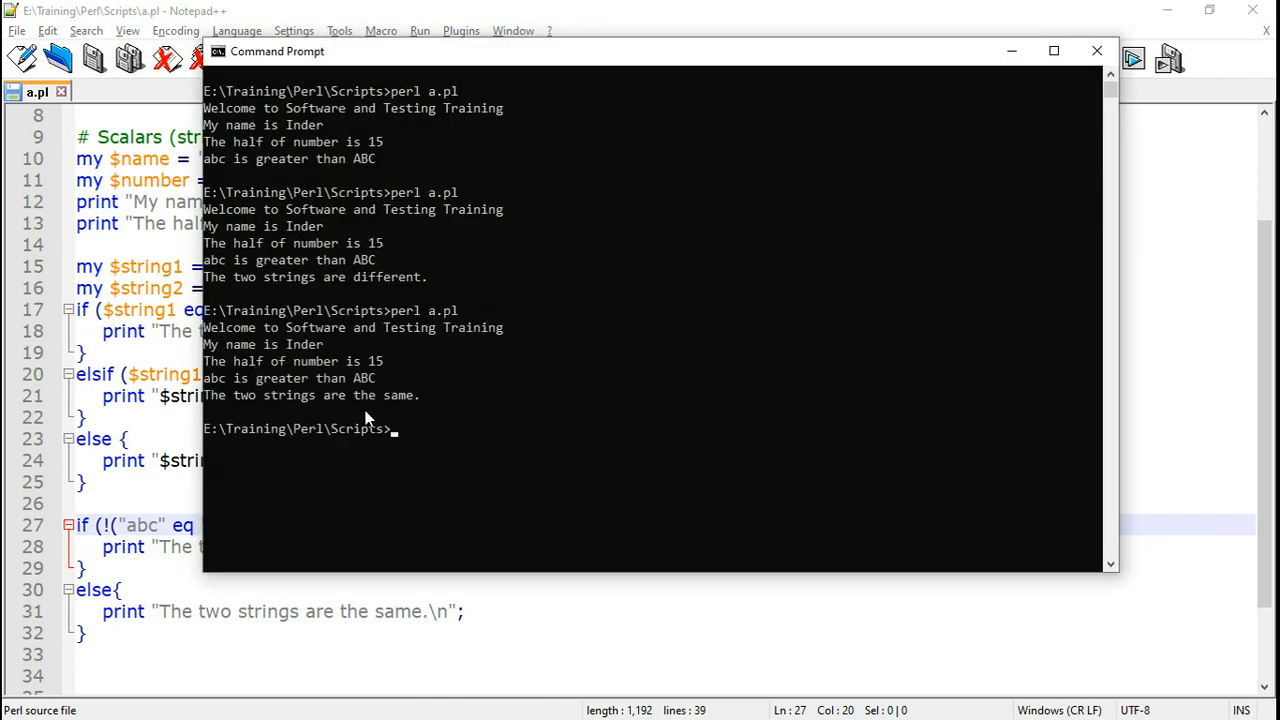